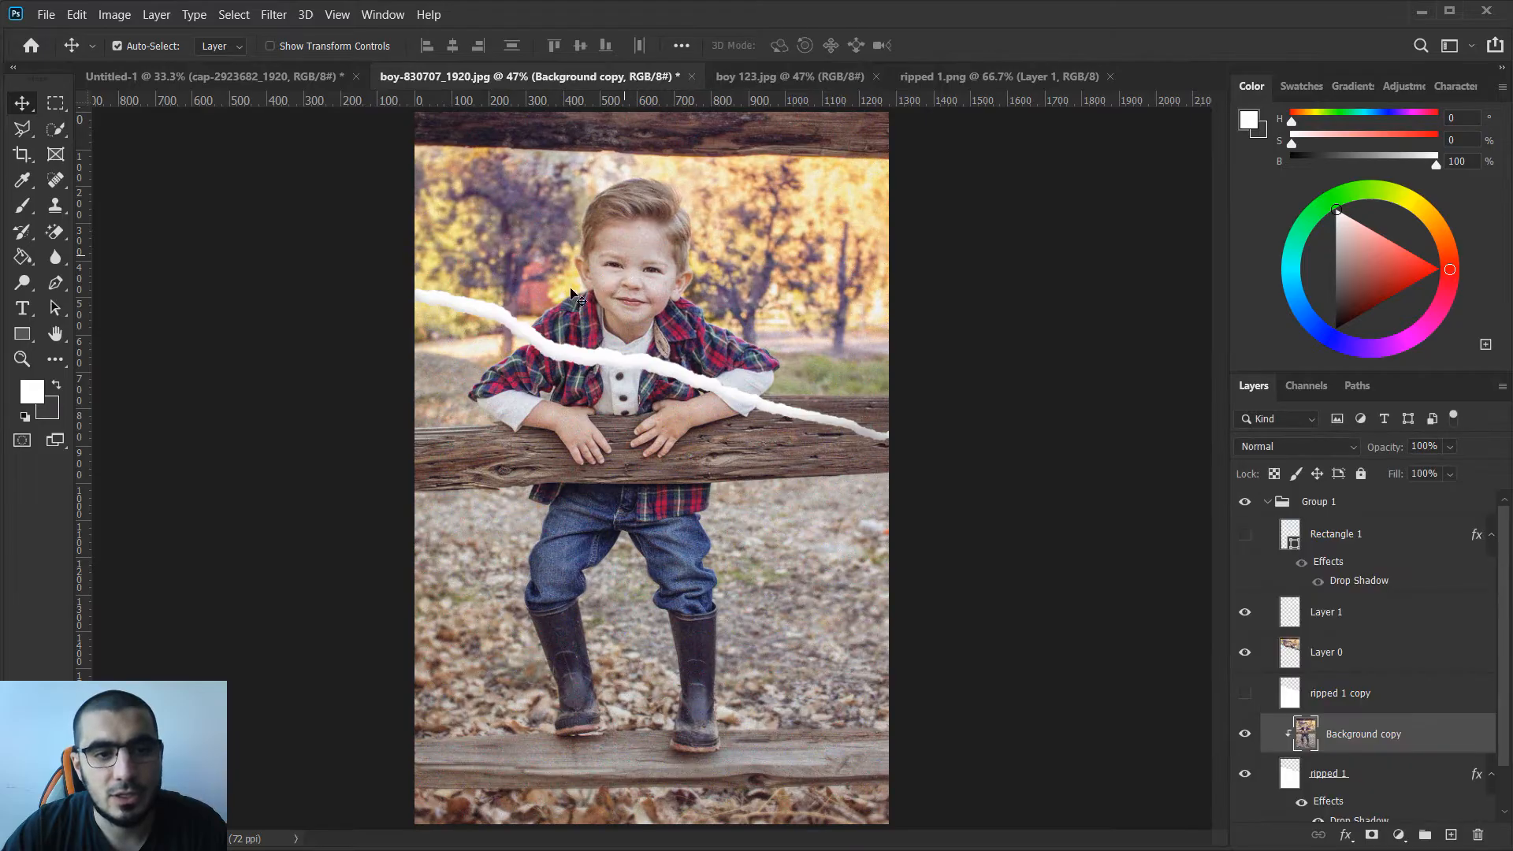
mouse_move(487, 410)
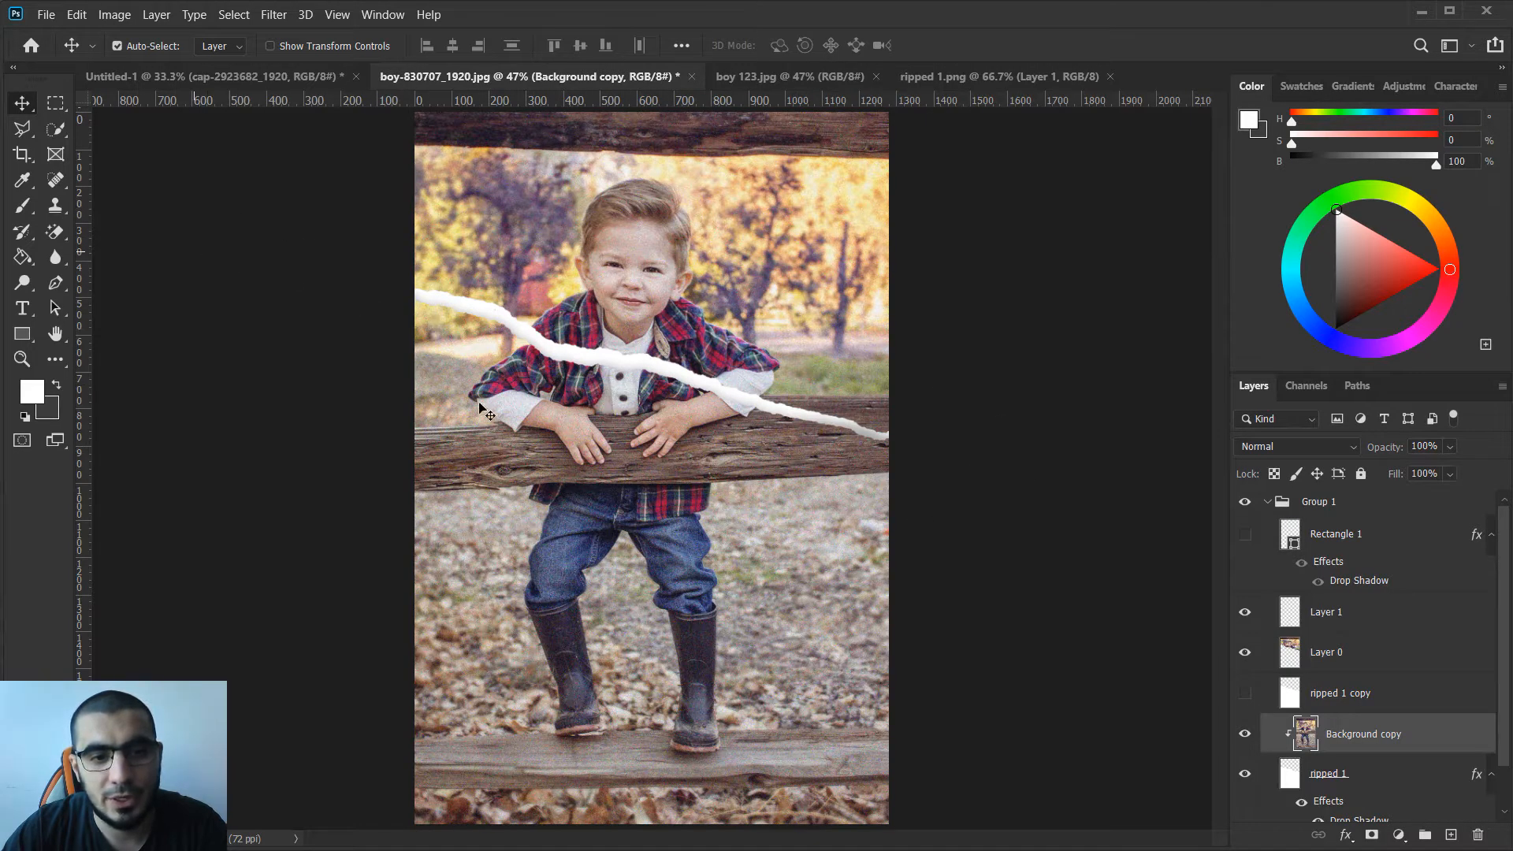
mouse_move(499, 321)
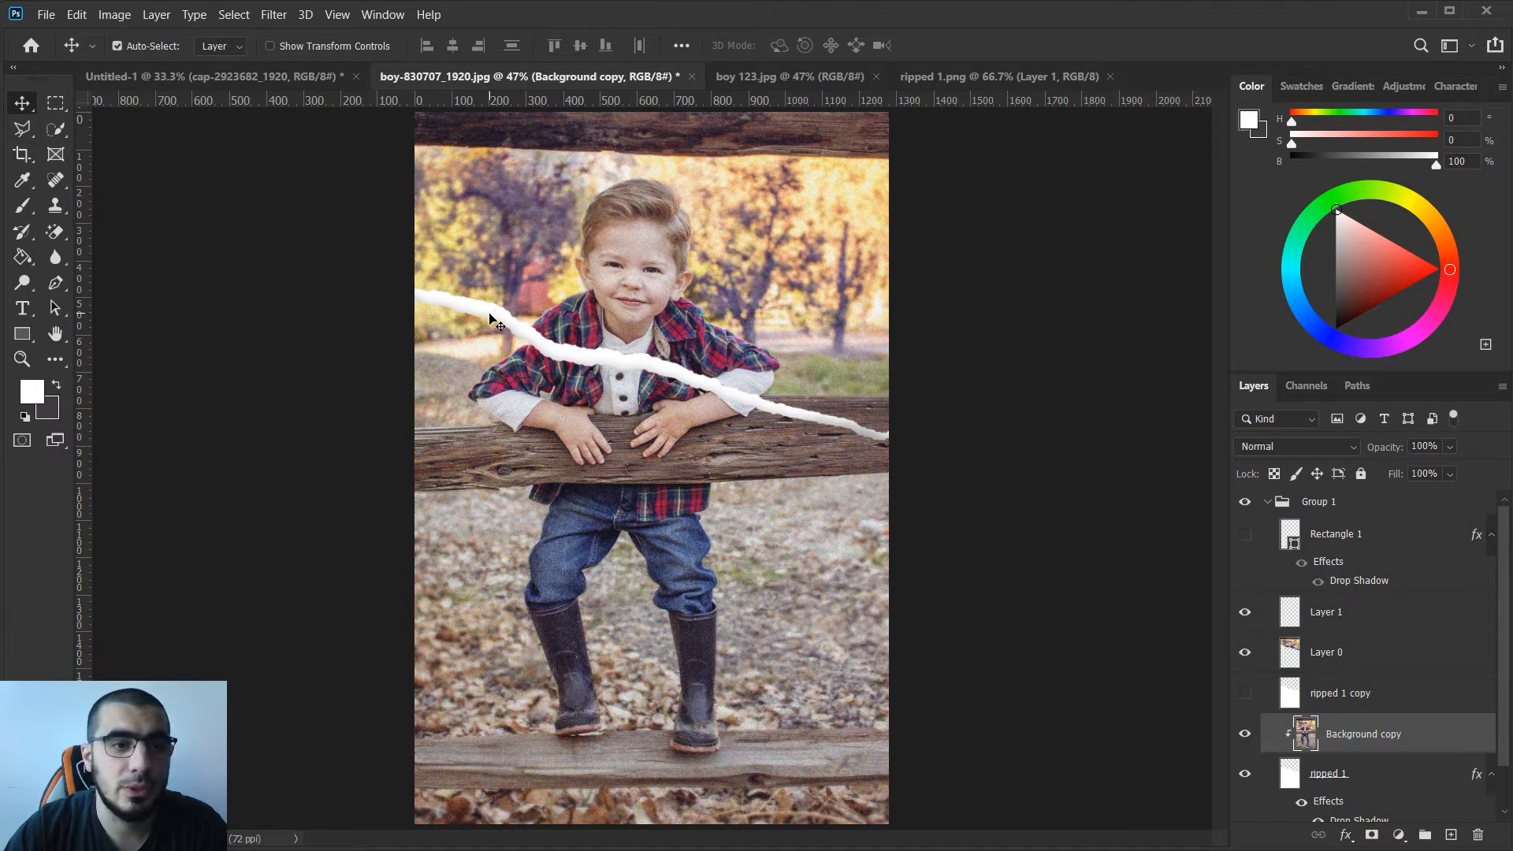
mouse_move(549, 297)
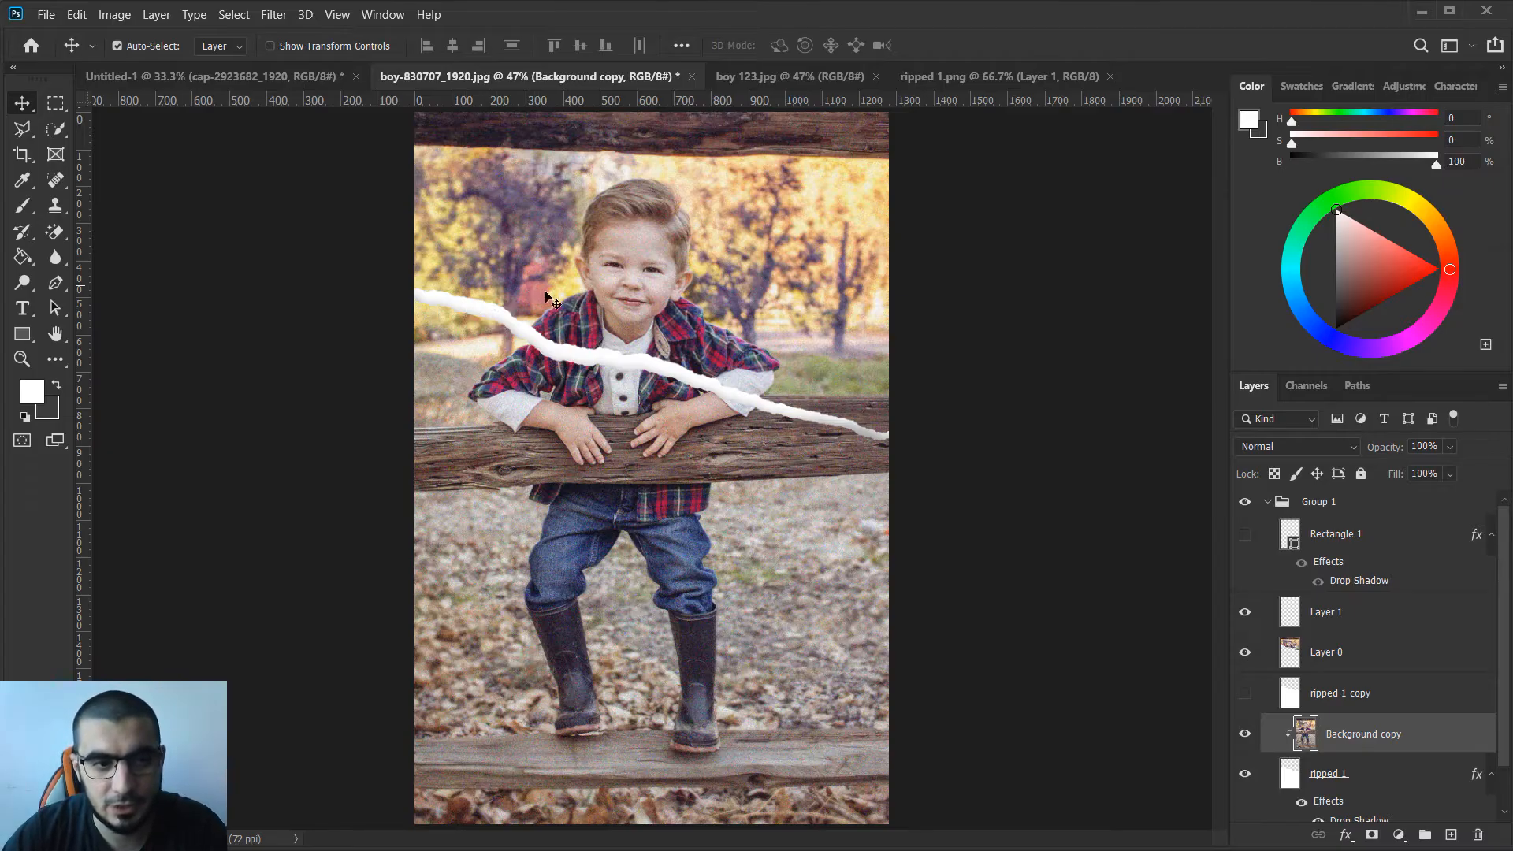
mouse_move(422, 288)
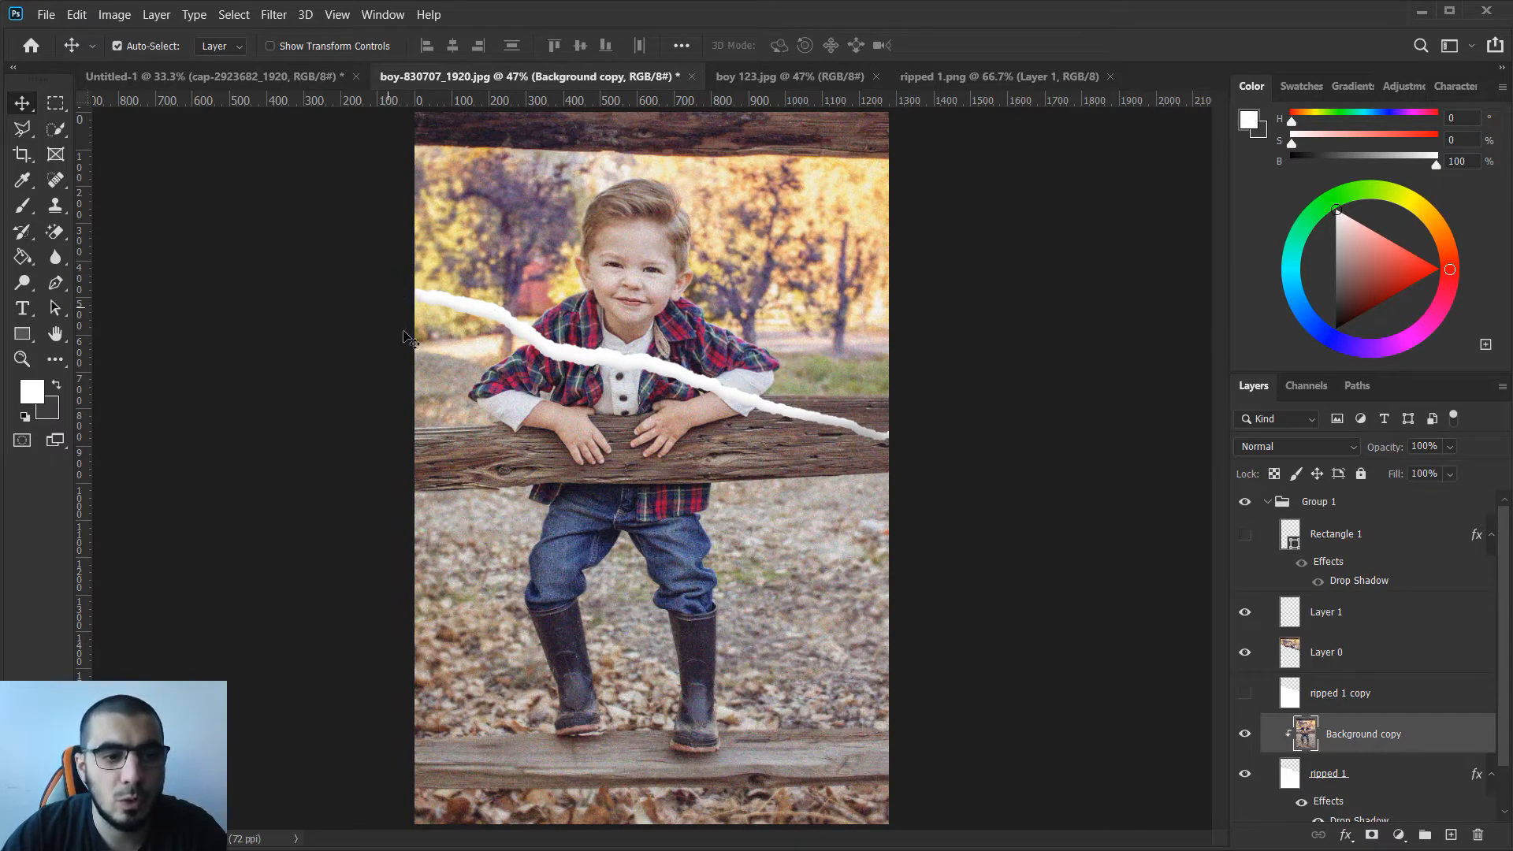
mouse_move(782, 461)
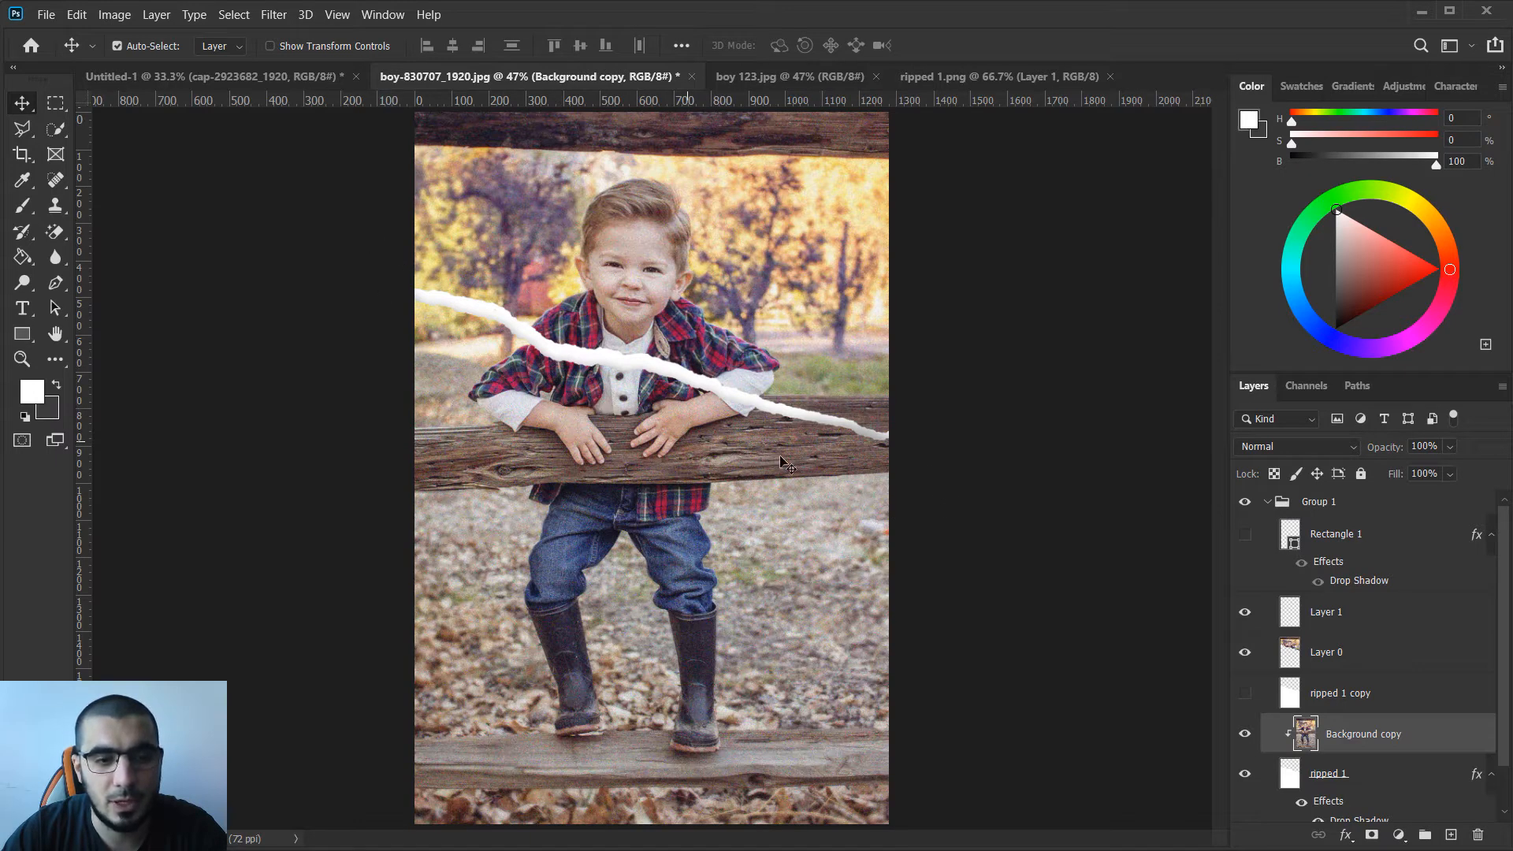
mouse_move(673, 323)
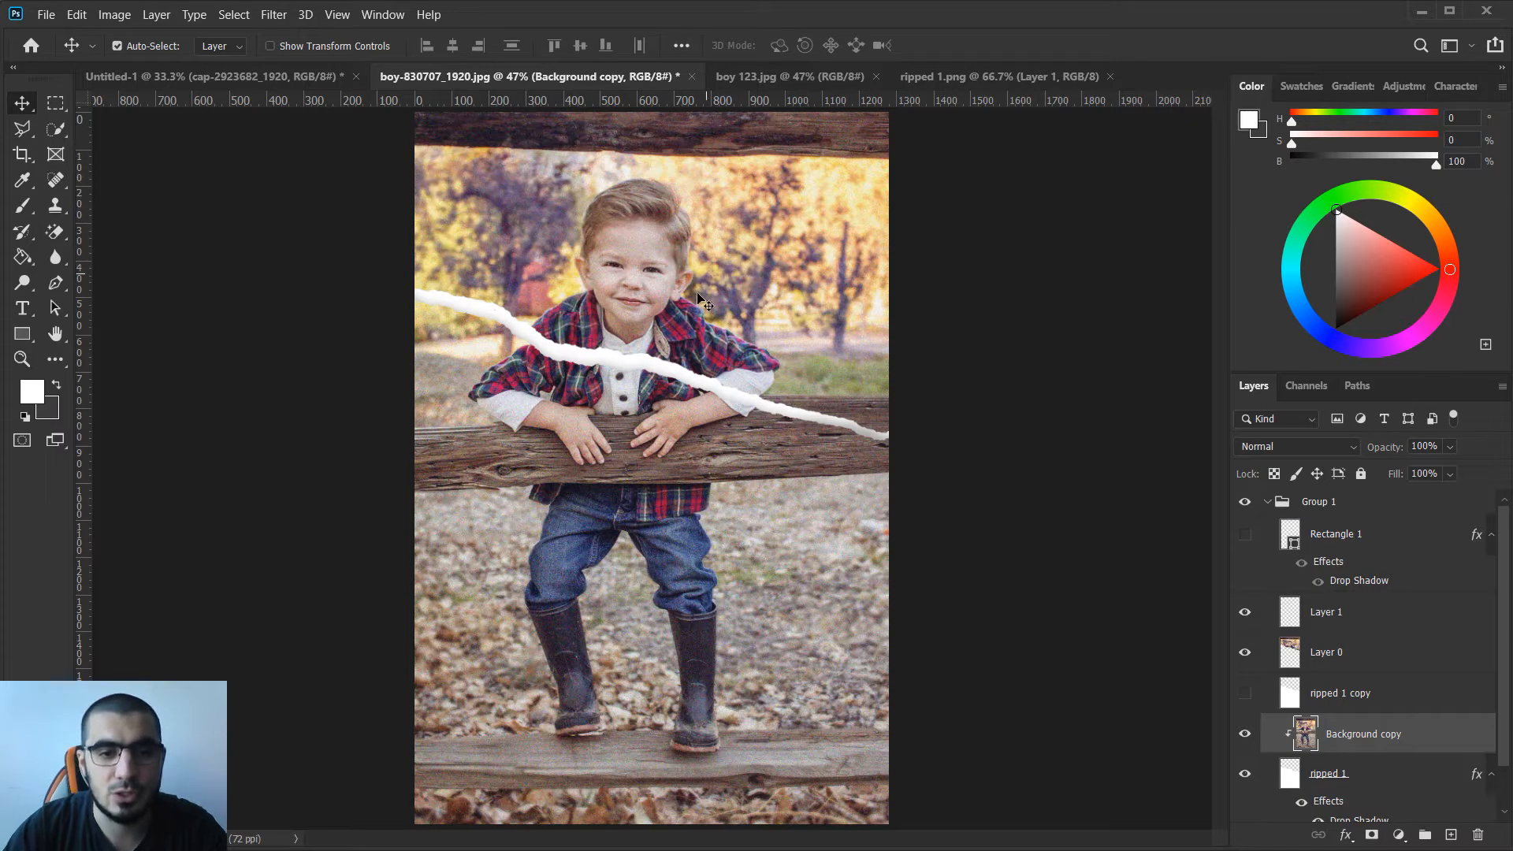
mouse_move(760, 258)
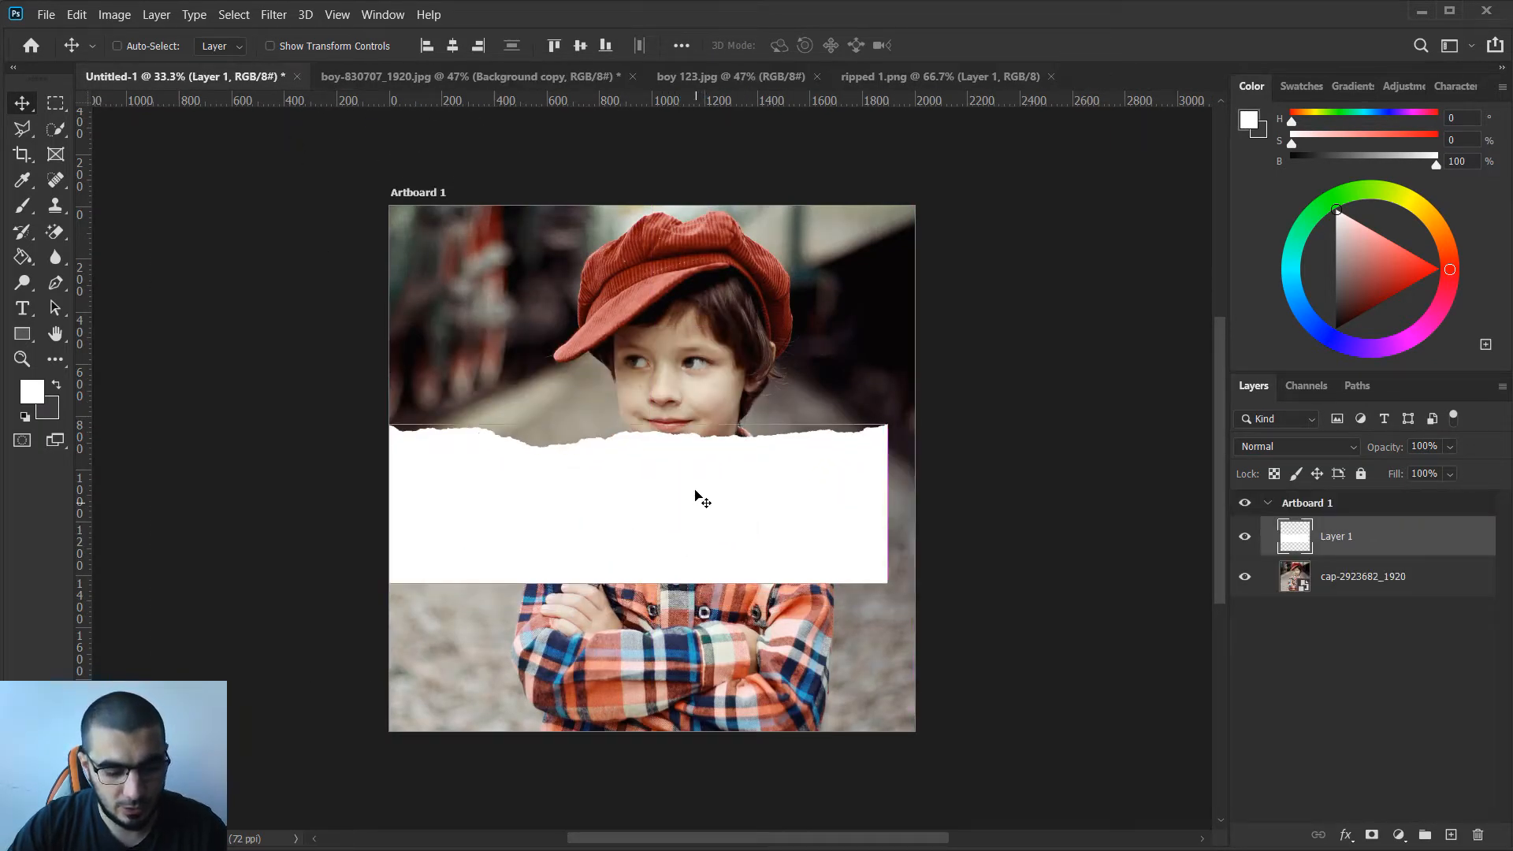
Enlarge and rotate the torn strip about -14.5°, pulling its lower edge up over the chest.
key("ctrl+t")
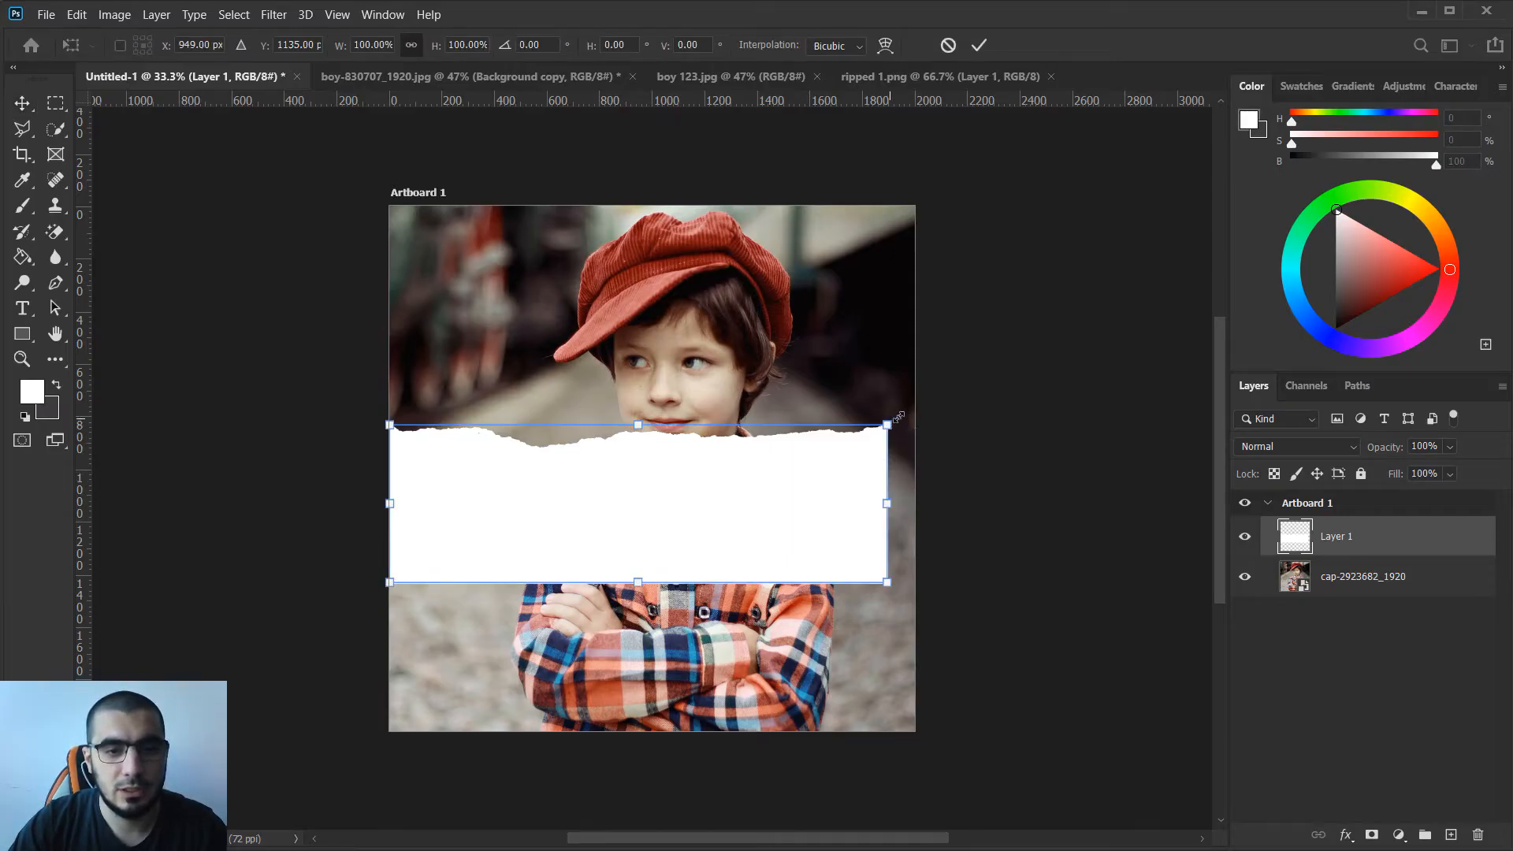
left_click_drag(885, 424, 850, 365)
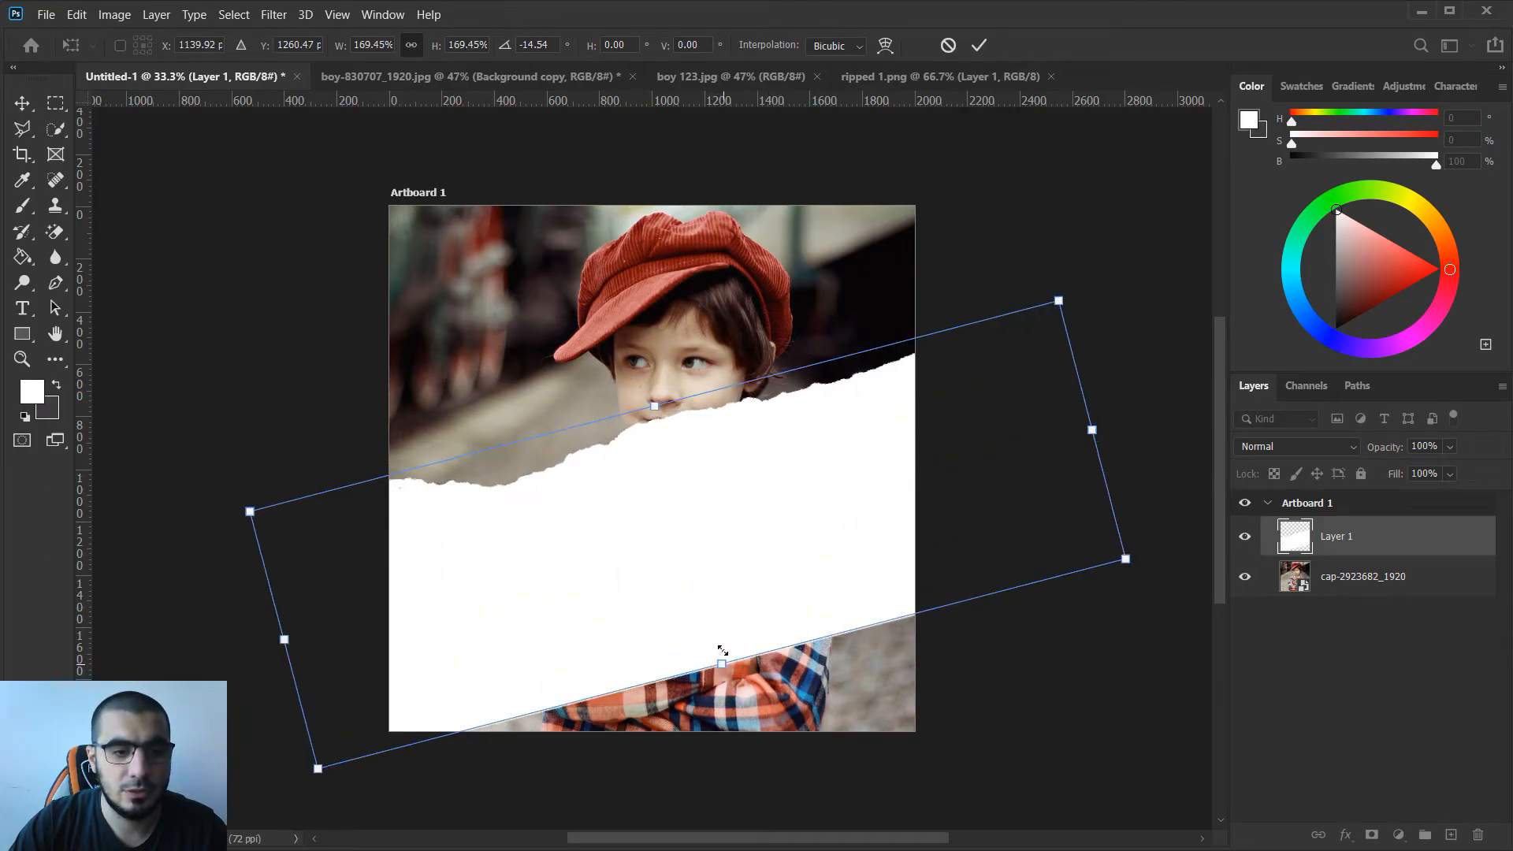
left_click_drag(1125, 558, 982, 512)
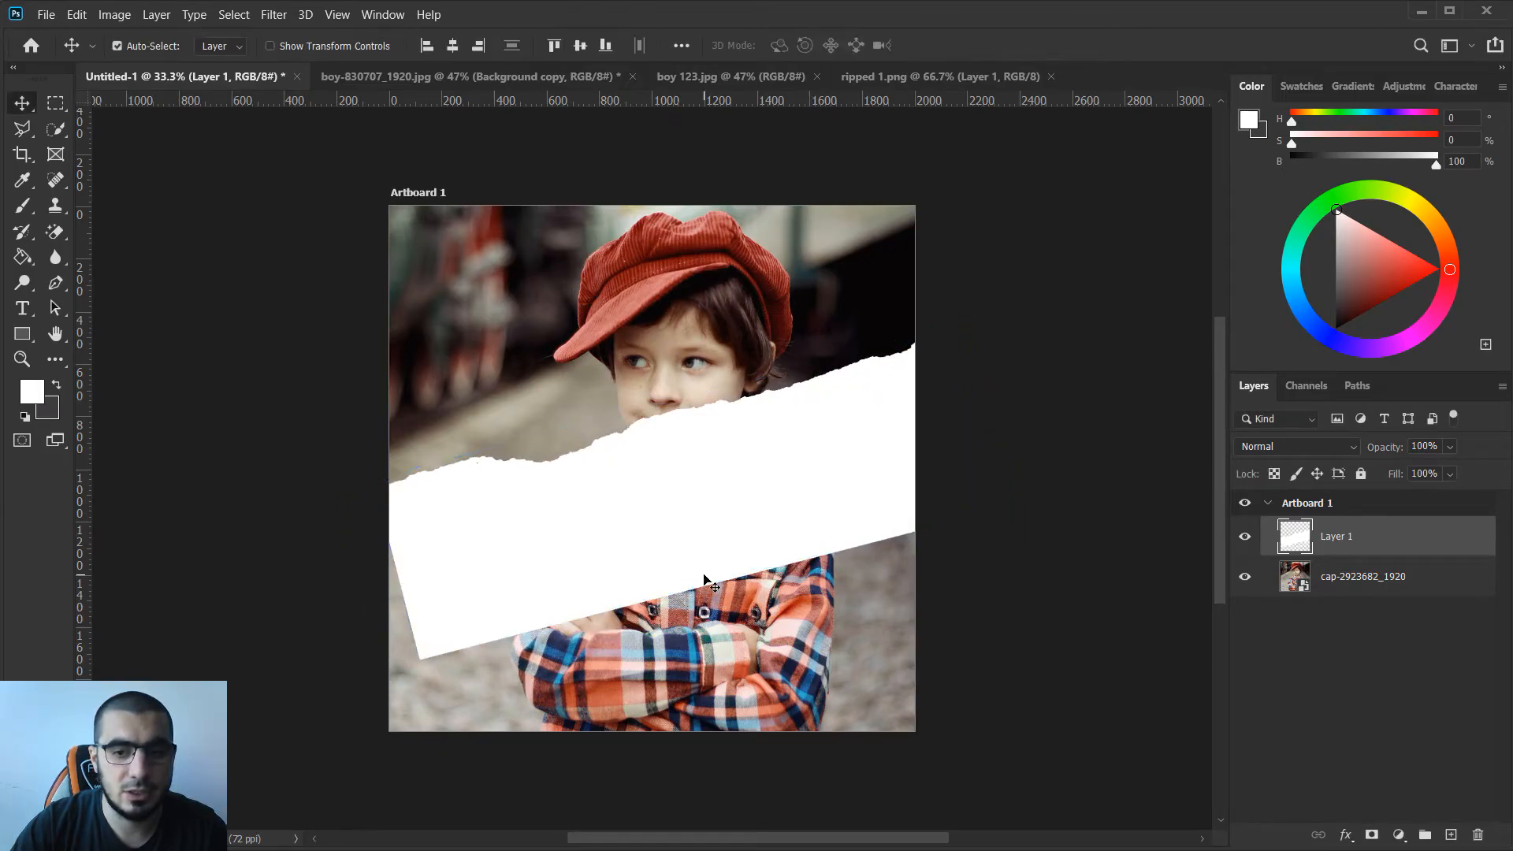
mouse_move(615, 563)
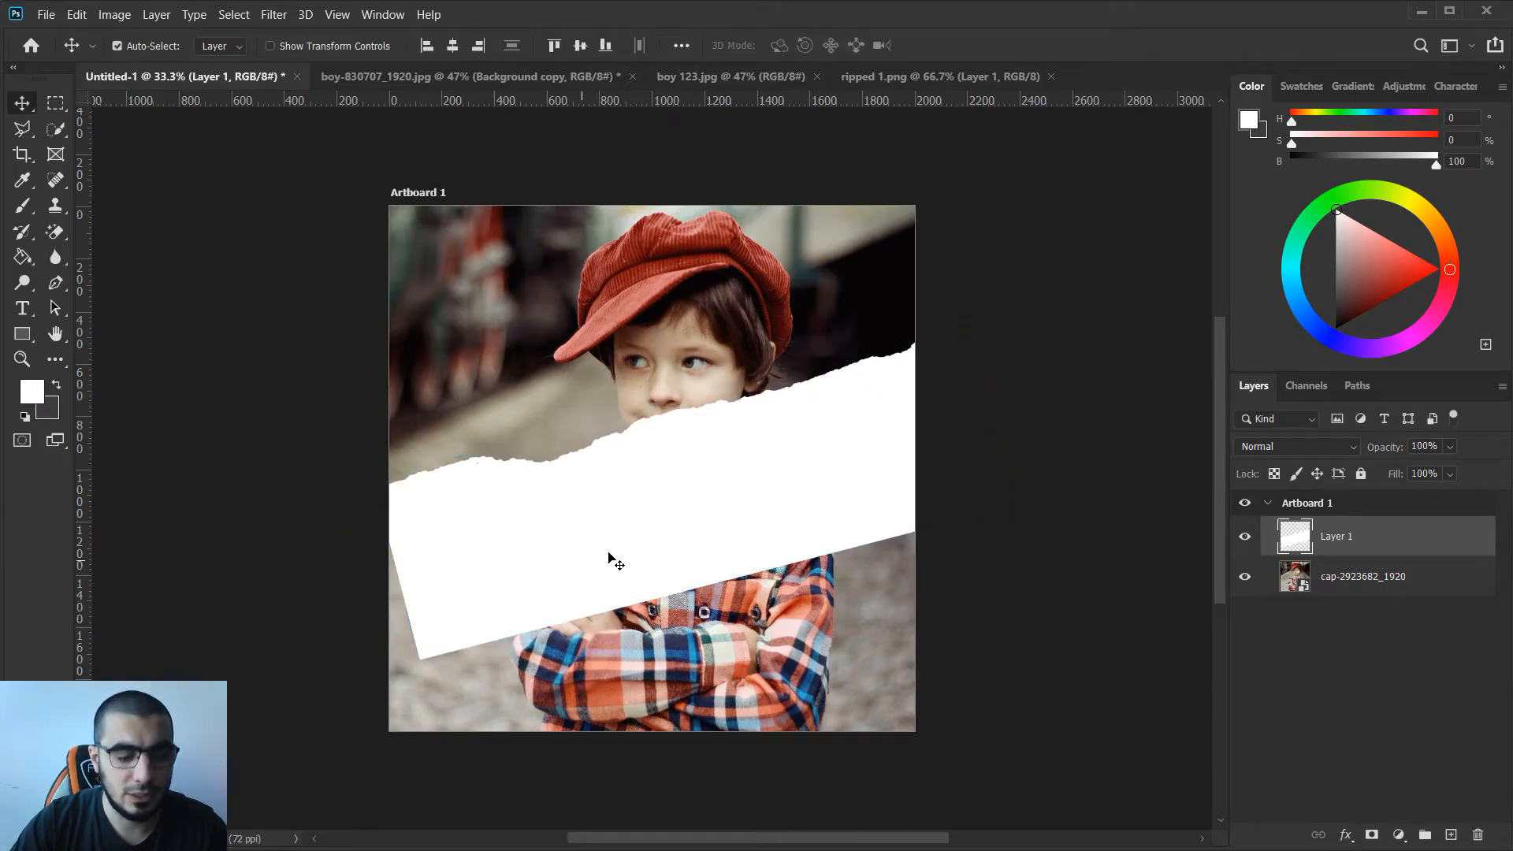
Paint white on Layer 1 with a round brush over the gaps below the strip.
left_click(22, 205)
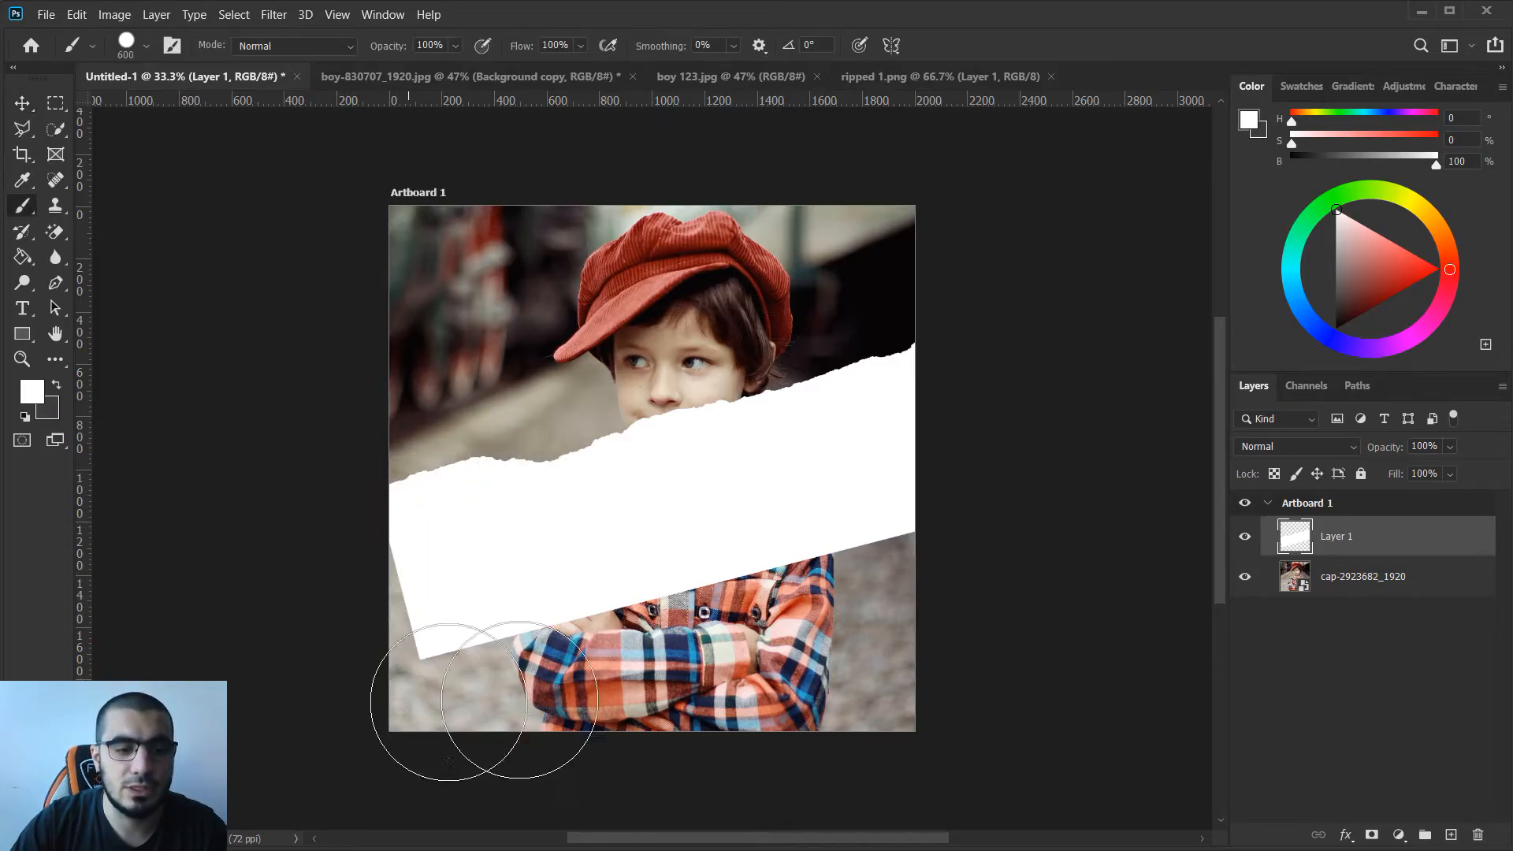
mouse_move(96, 338)
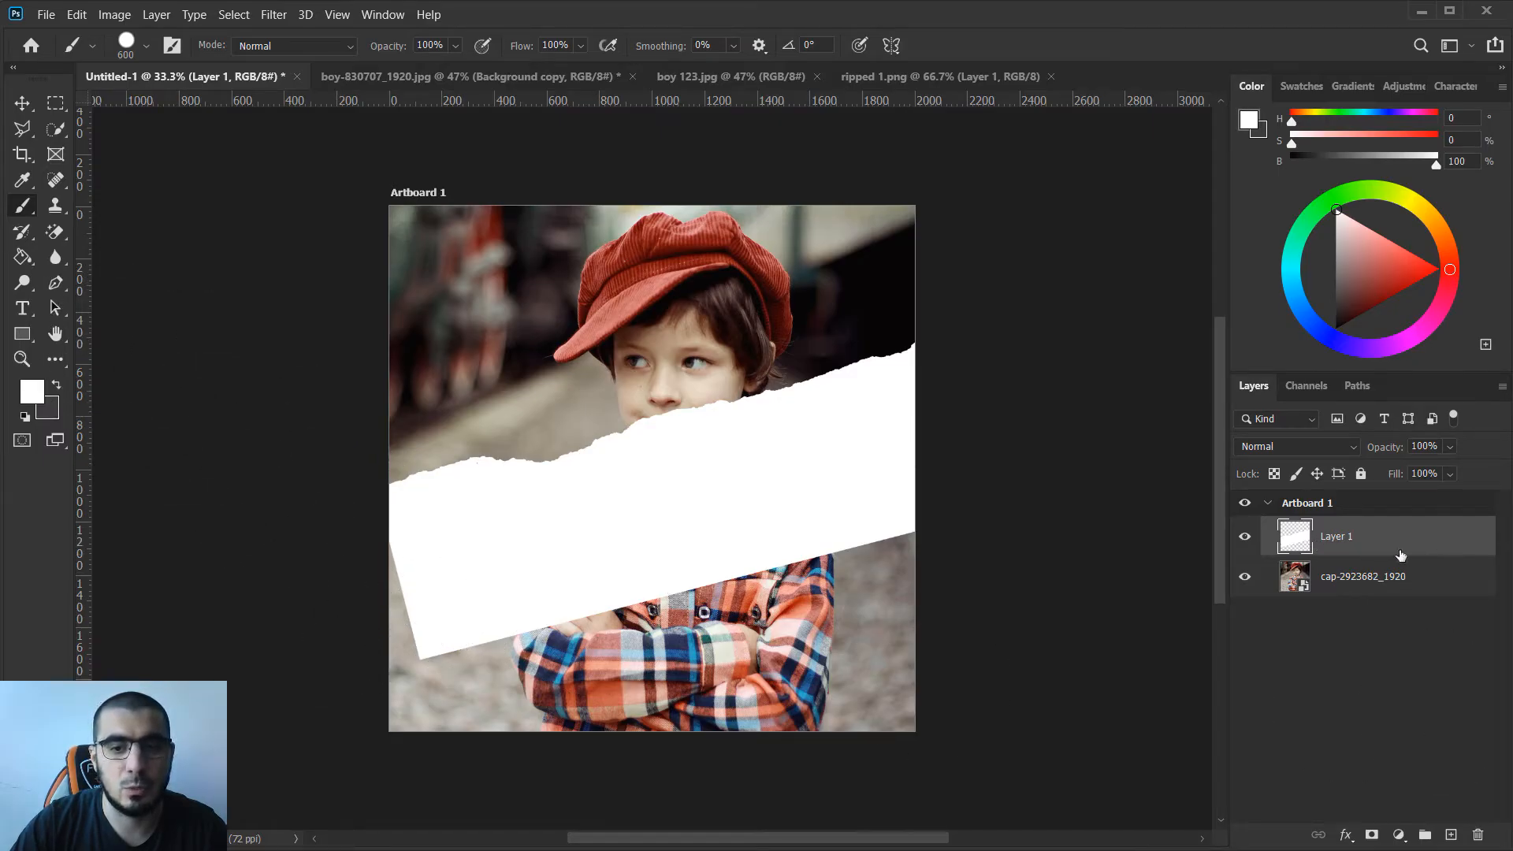
left_click(873, 649)
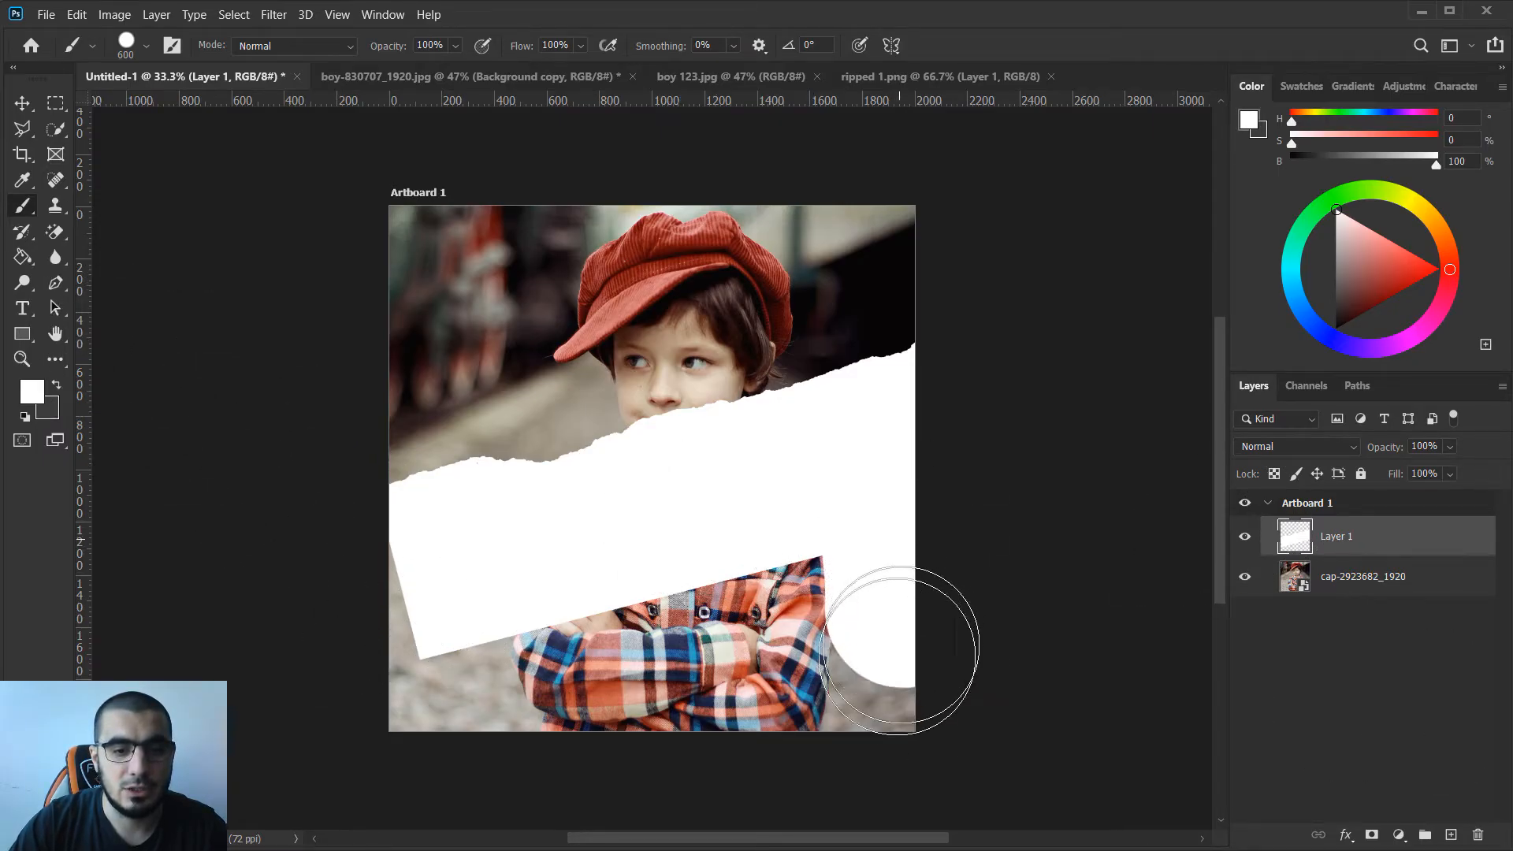
left_click_drag(897, 646, 405, 594)
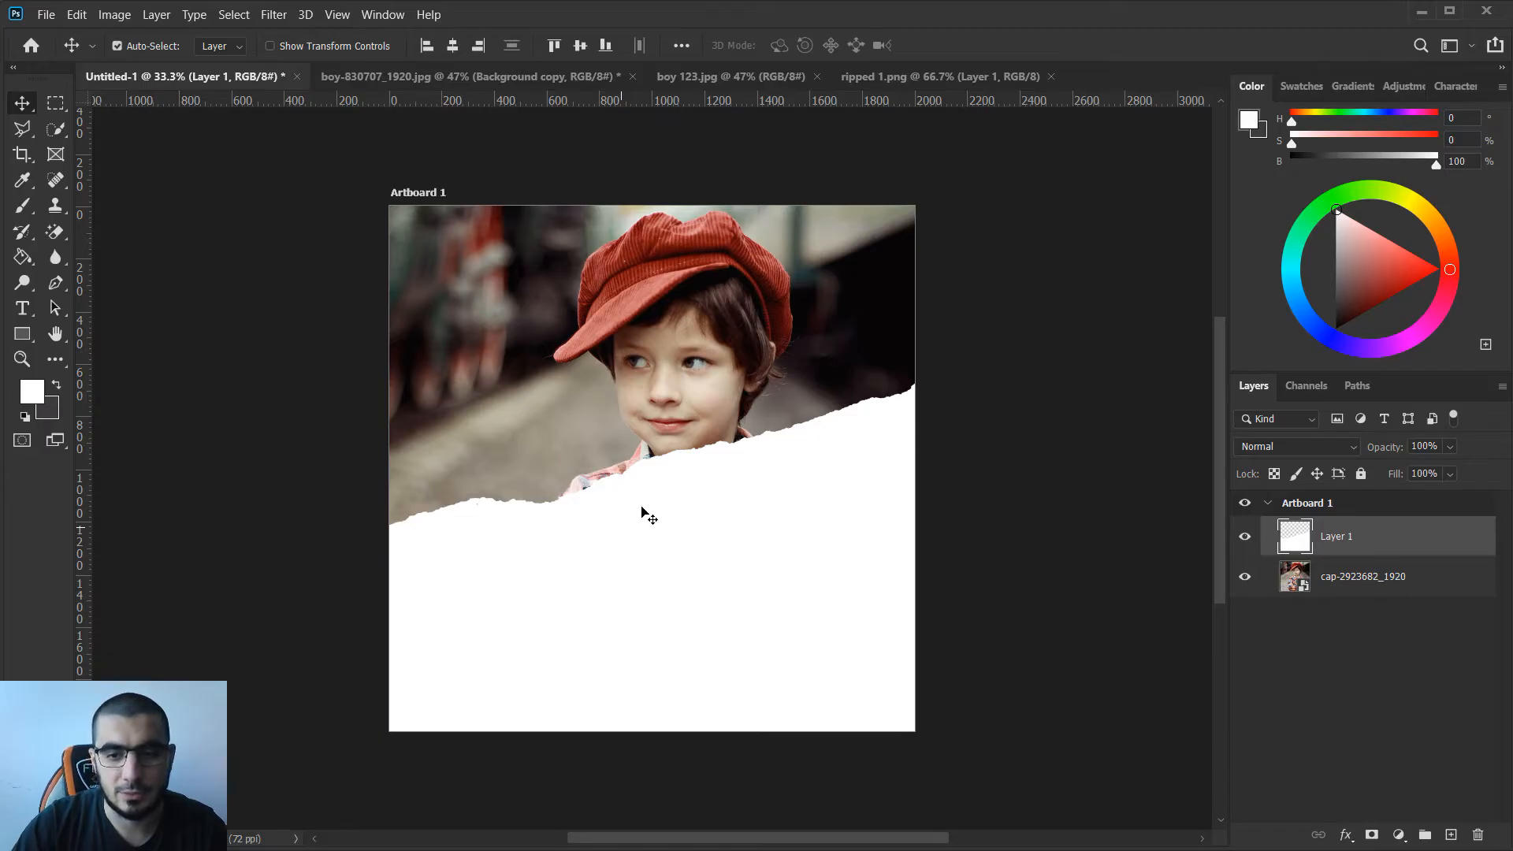
left_click(1363, 576)
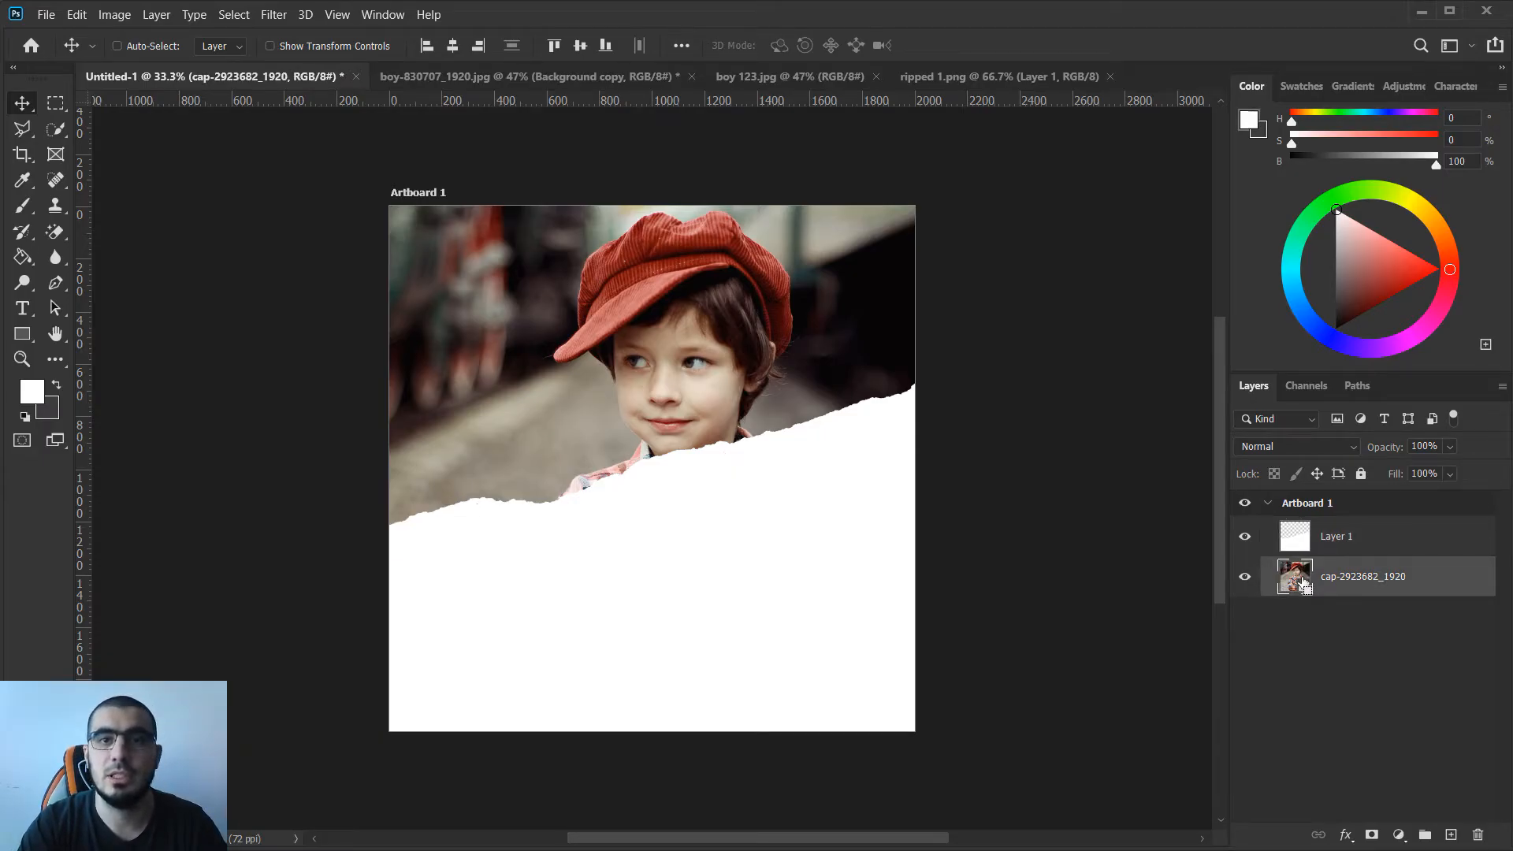
Duplicate the cap-2923682_1920 photo layer and open the copy's layer options.
key("ctrl+j")
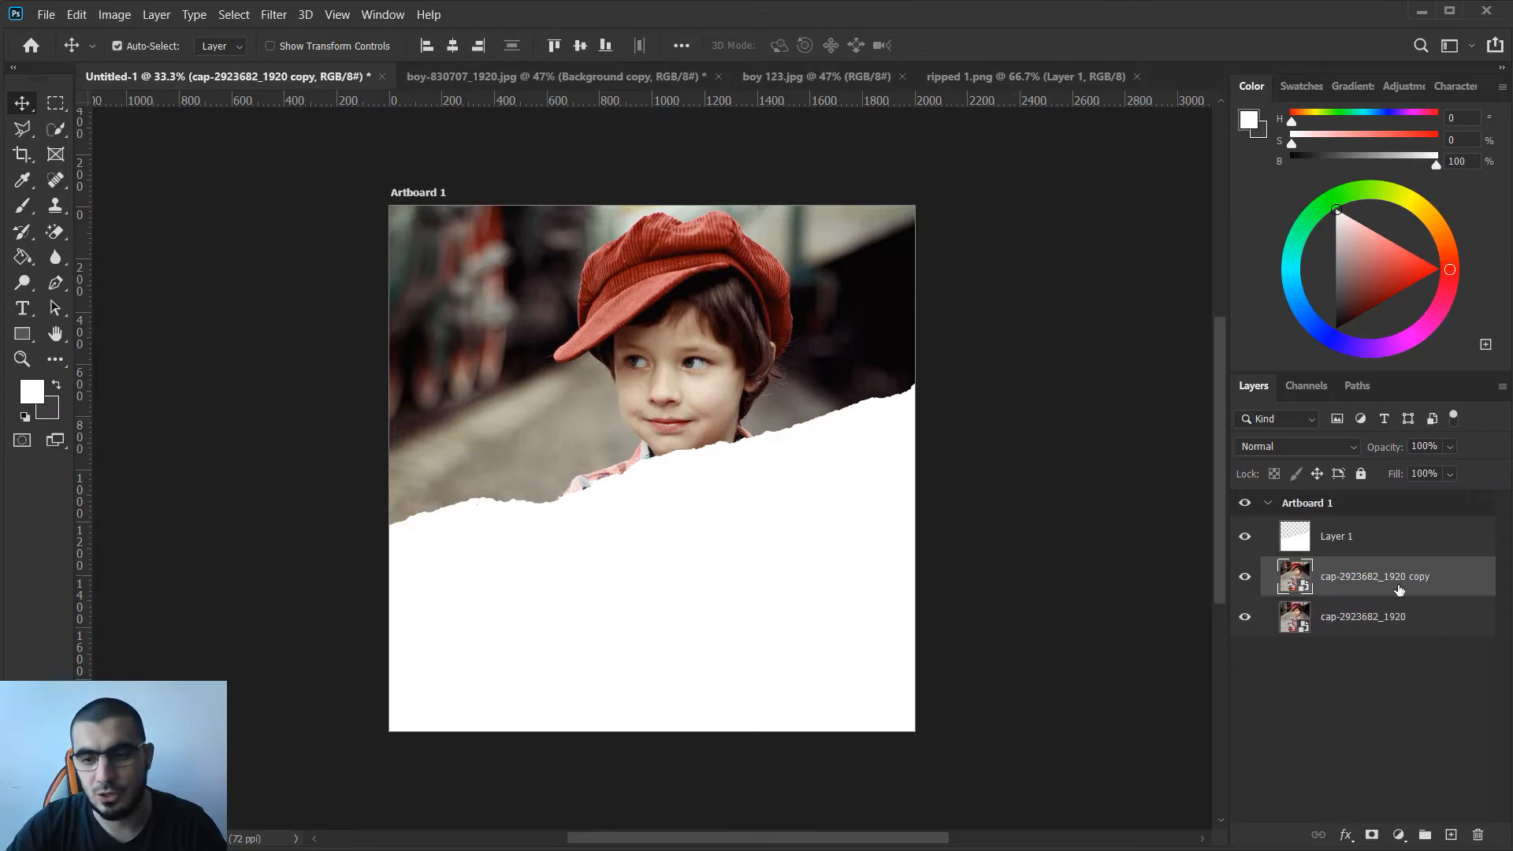
right_click(1376, 576)
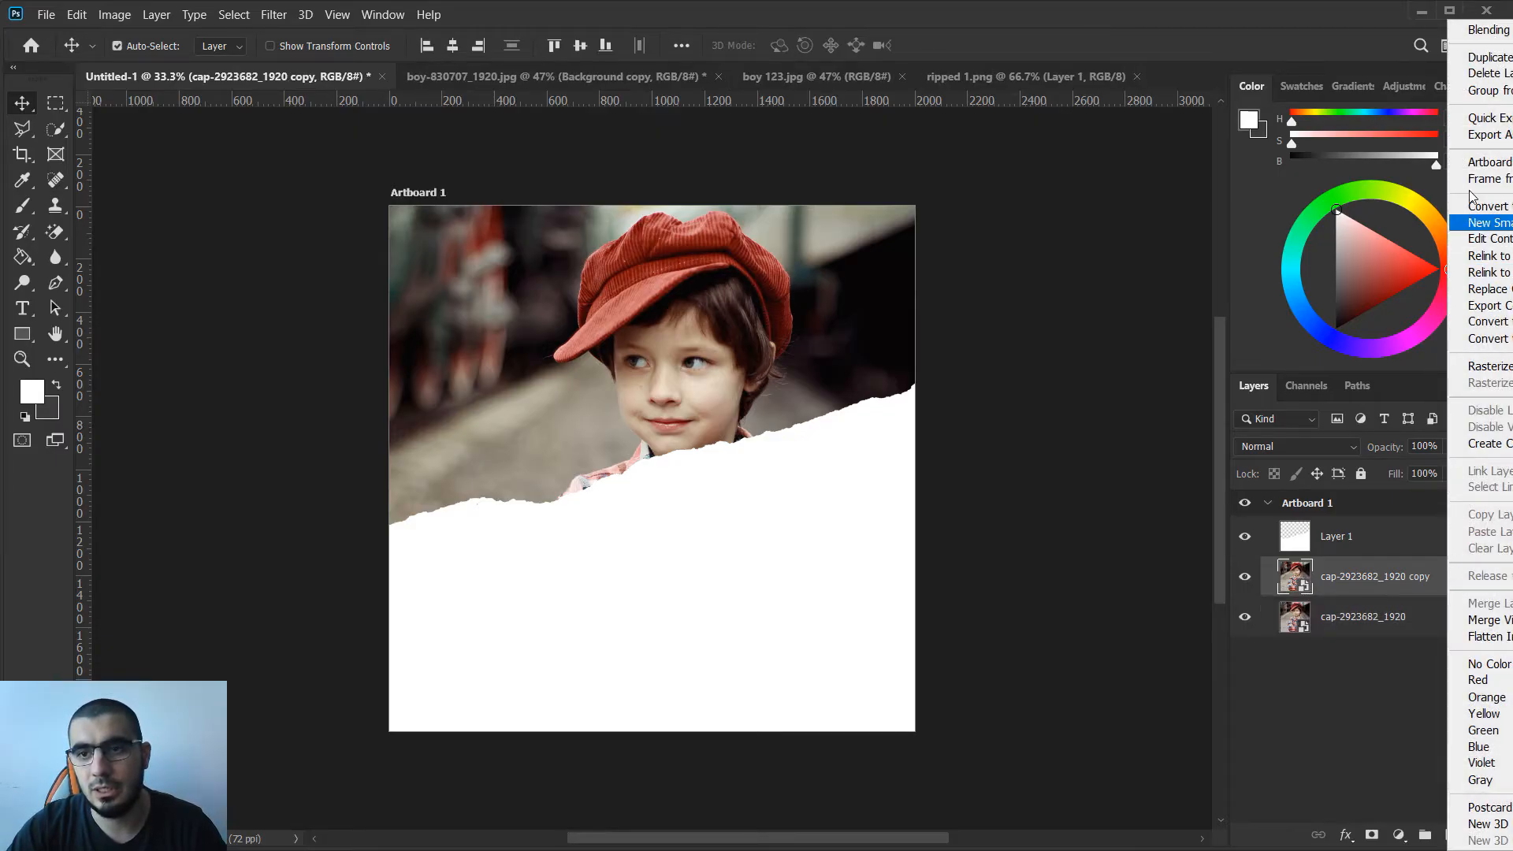
mouse_move(1225, 356)
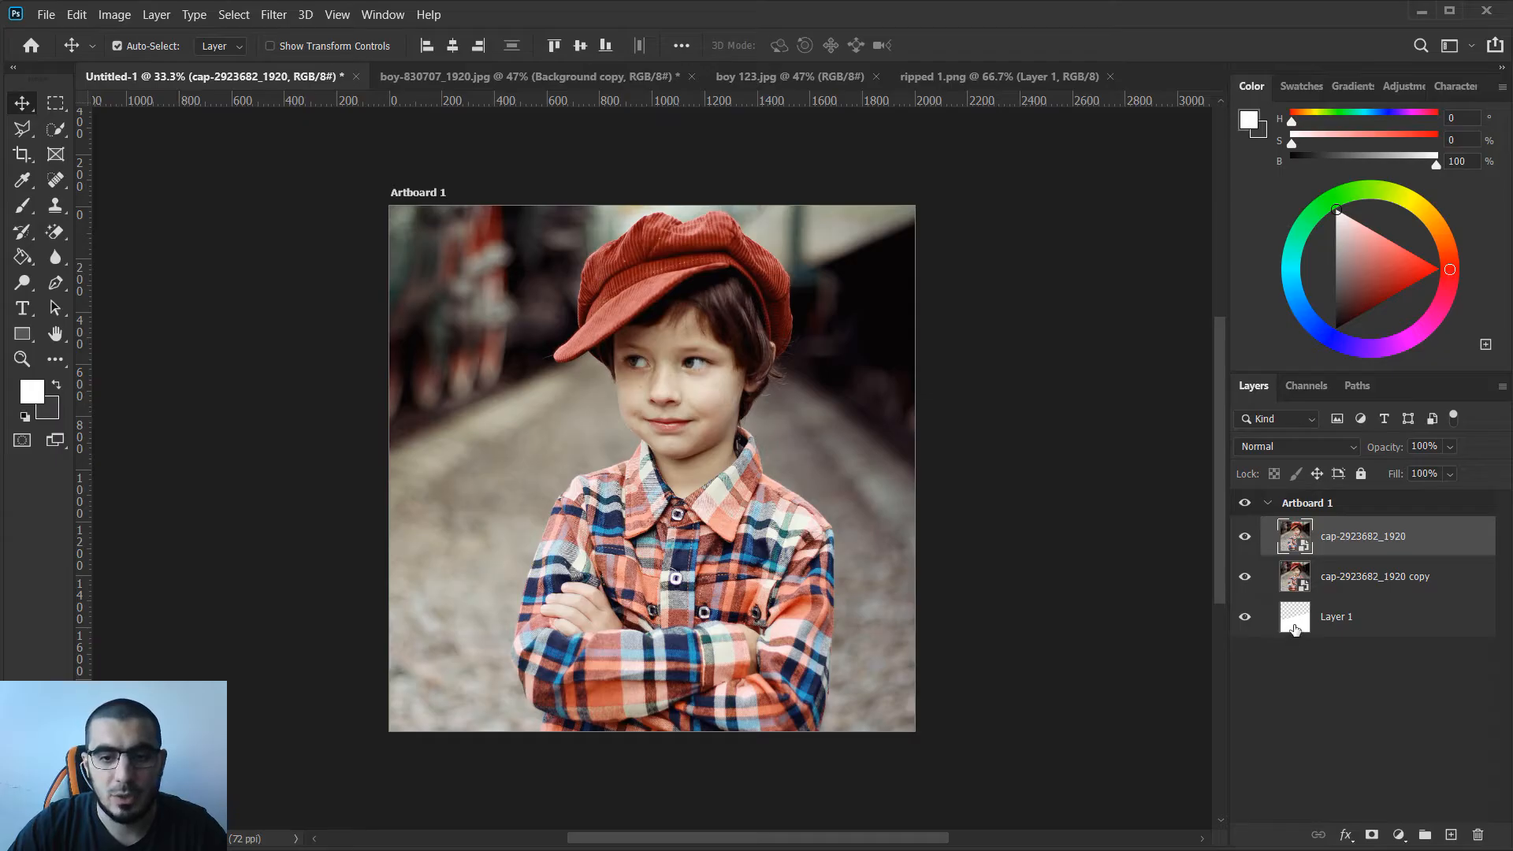
Clip the photo copy to Layer 1, toggling the top photo's visibility to check.
left_click(1336, 616)
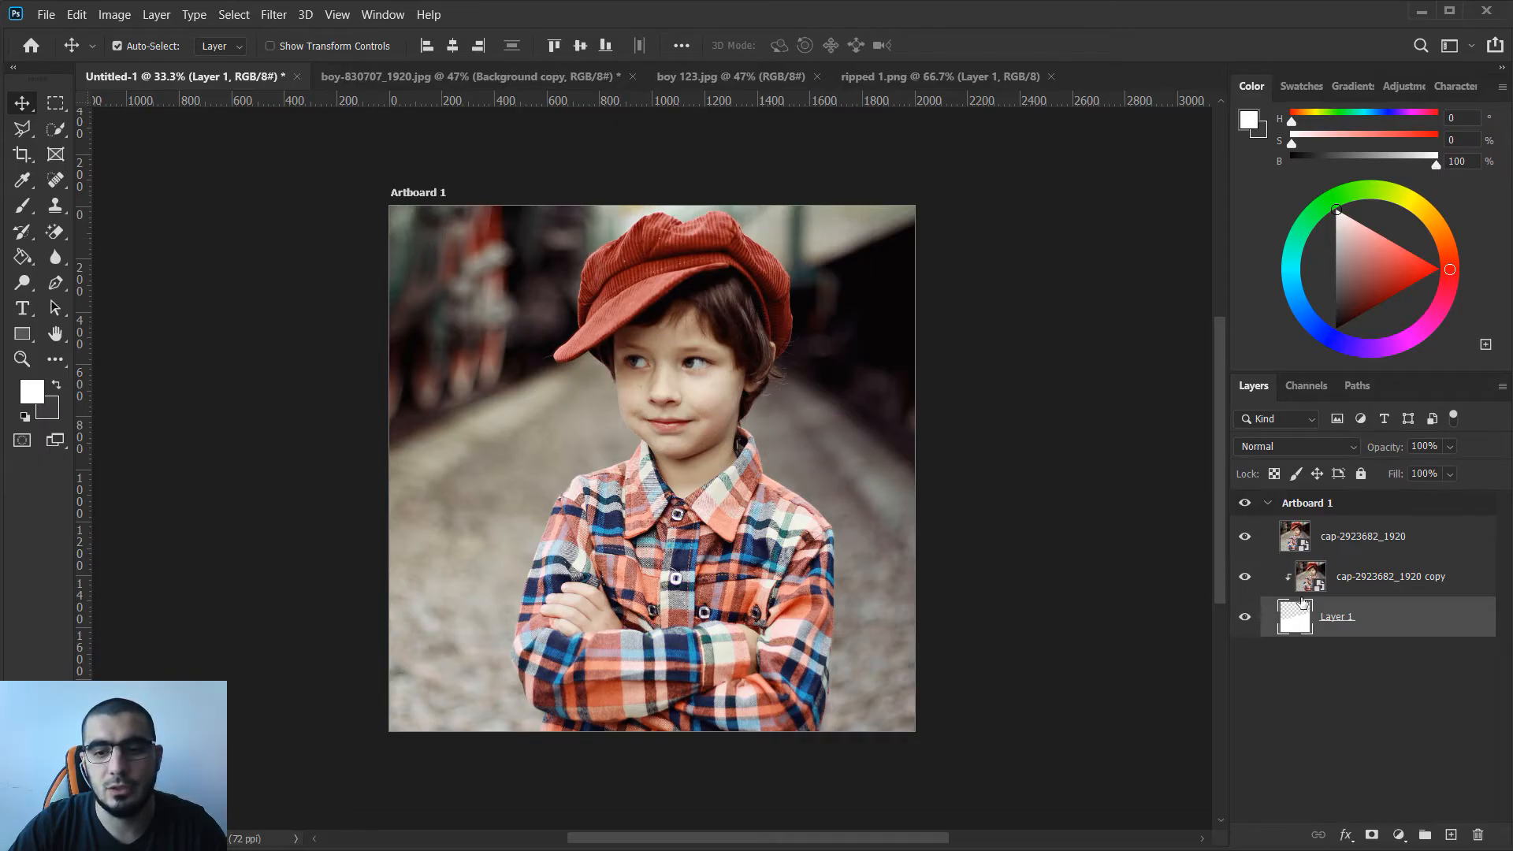
left_click(1246, 537)
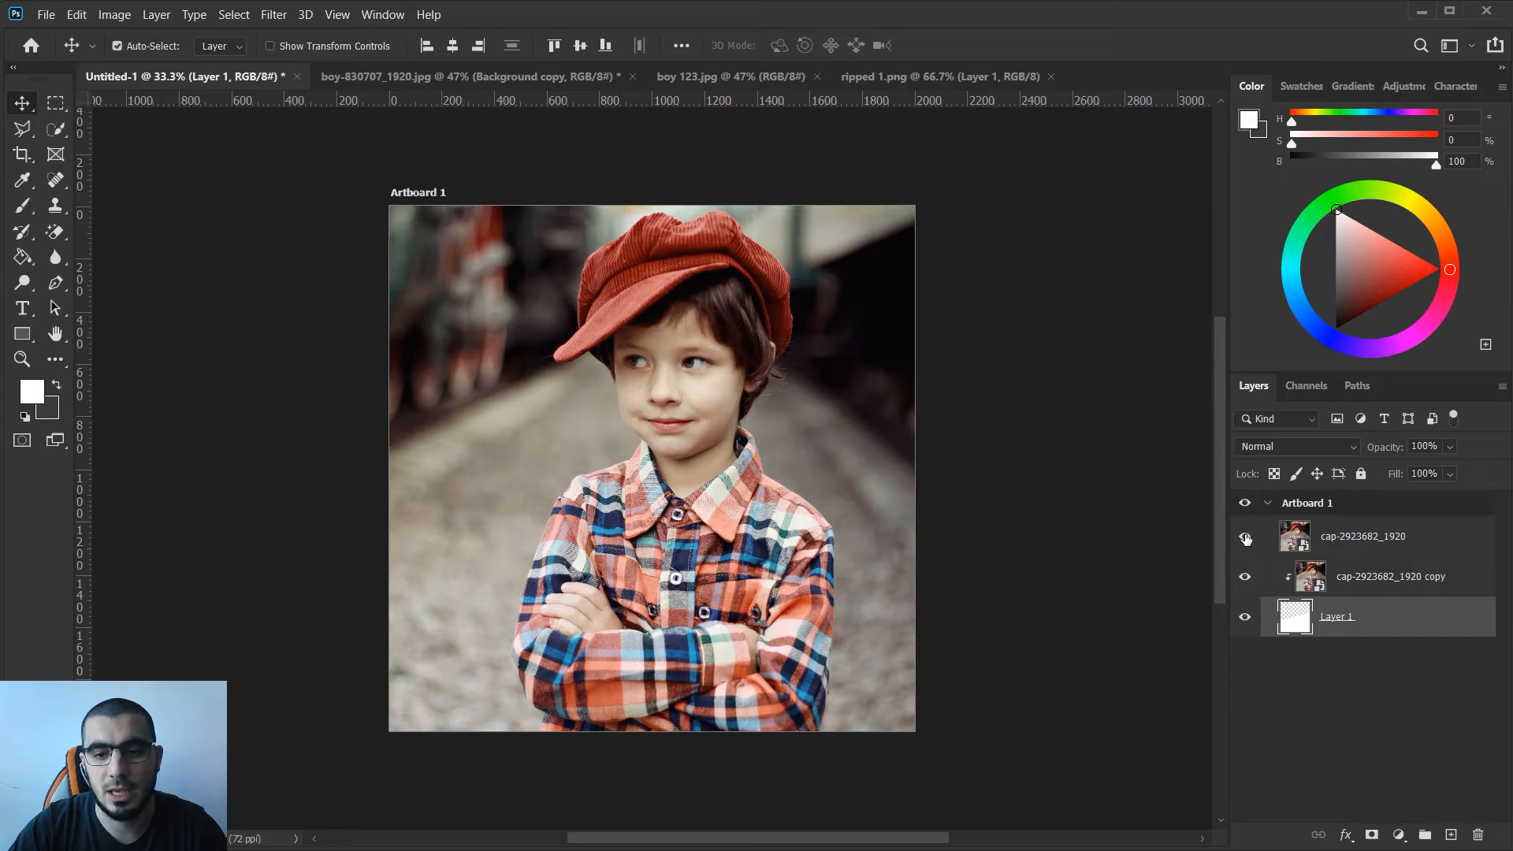
left_click(1246, 538)
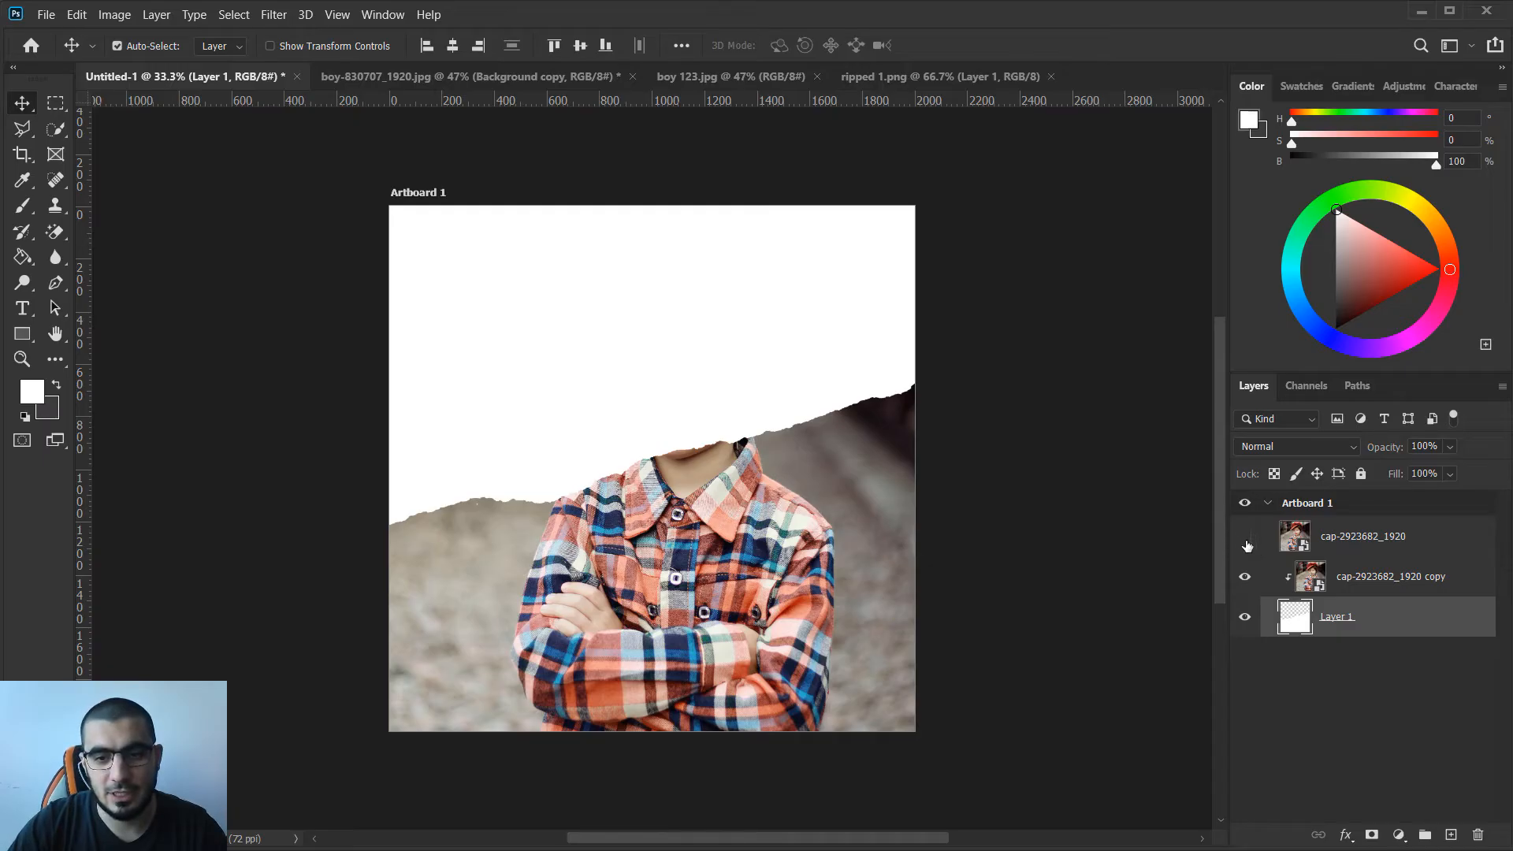
left_click(1245, 536)
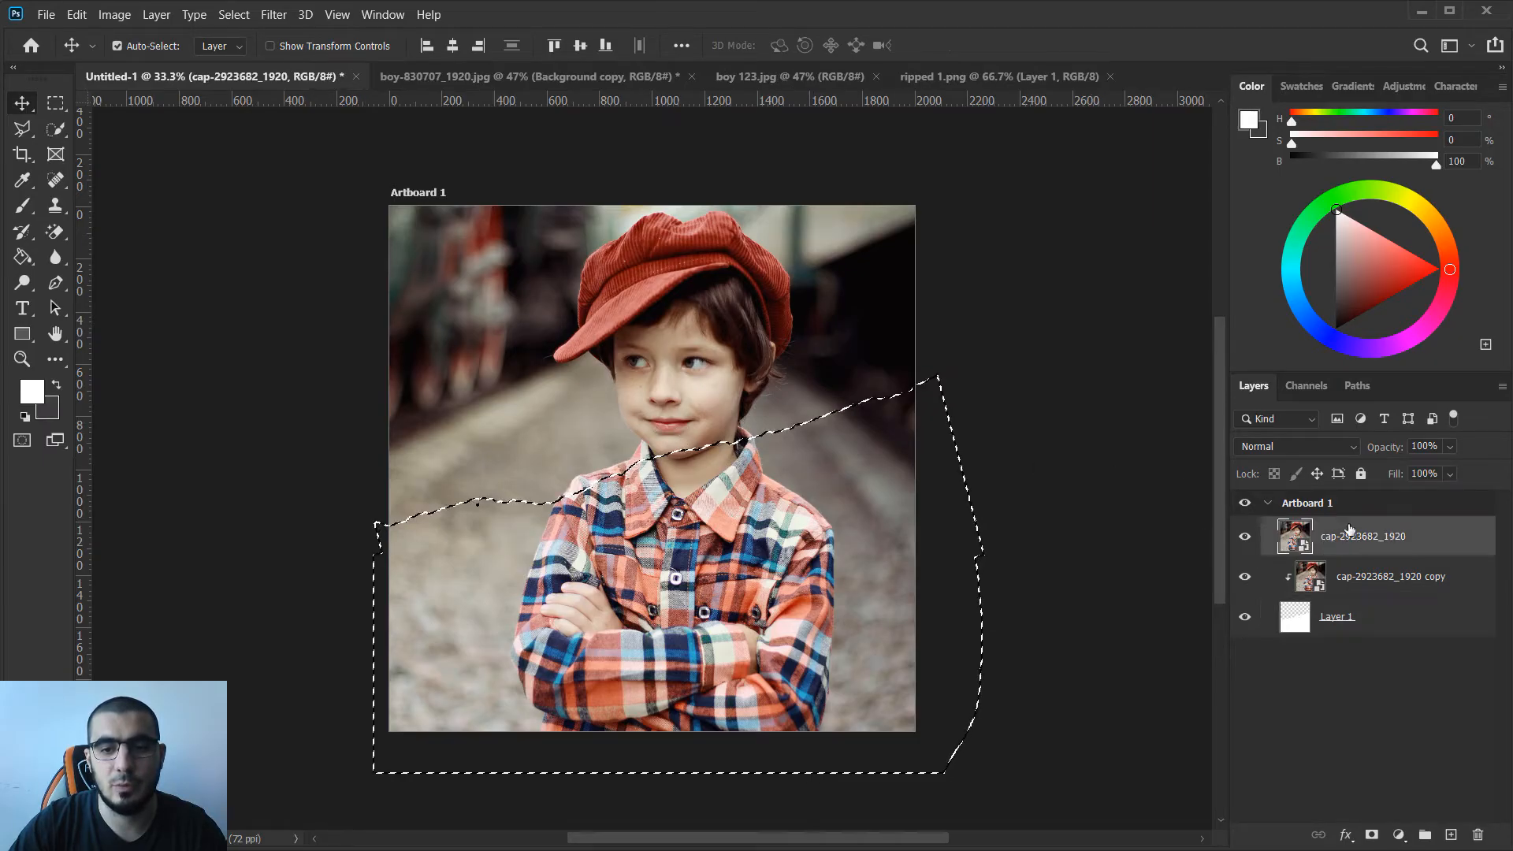
Delete the torn selection area from the top photo layer via its options menu.
right_click(1361, 536)
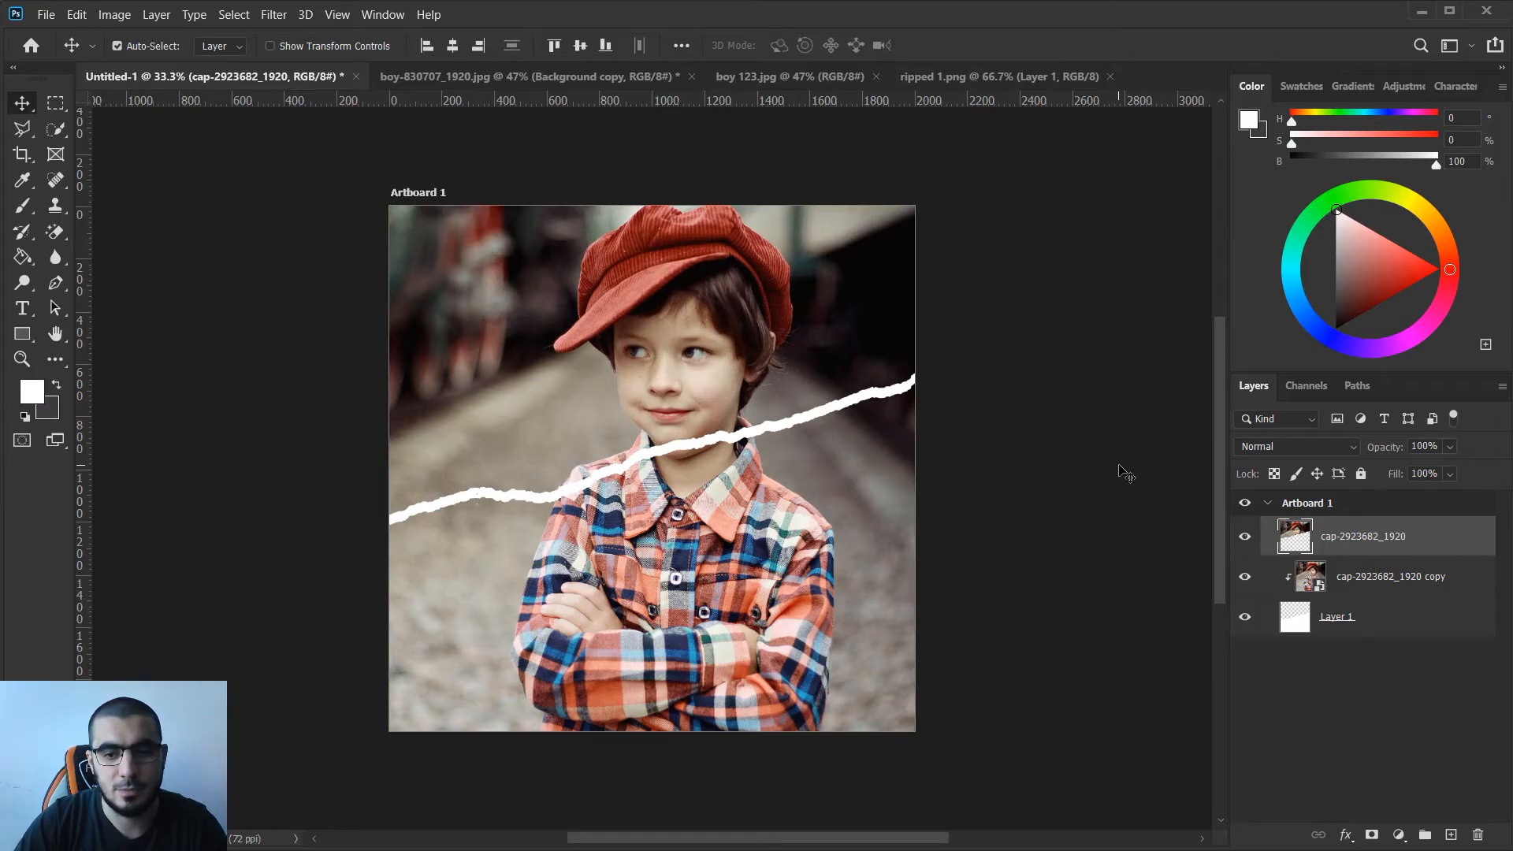
Transform the upper photo piece slightly so it sits offset along the tear.
left_click(1390, 576)
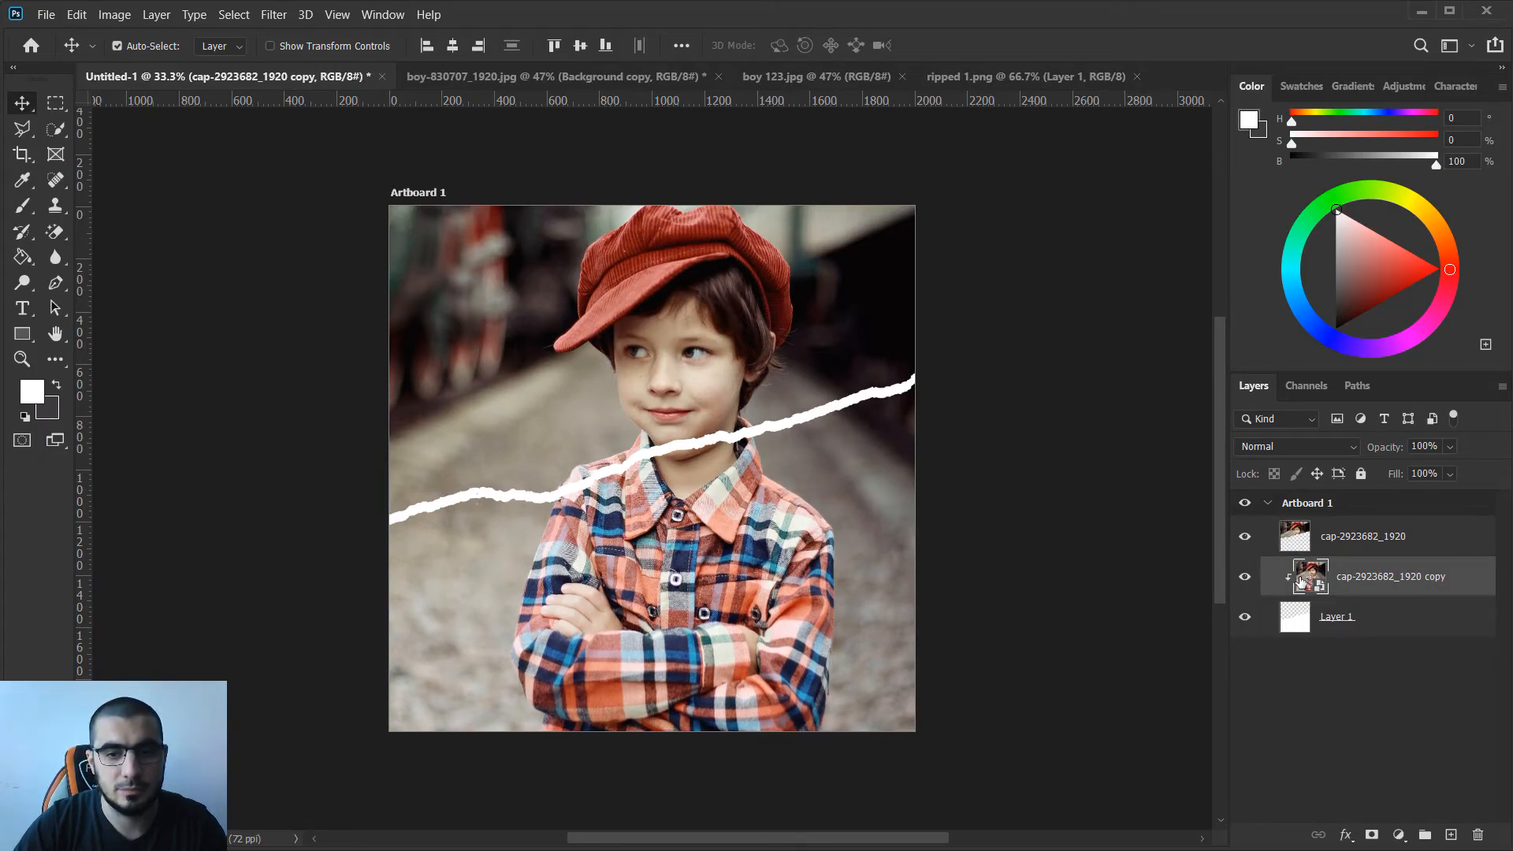
left_click(1362, 536)
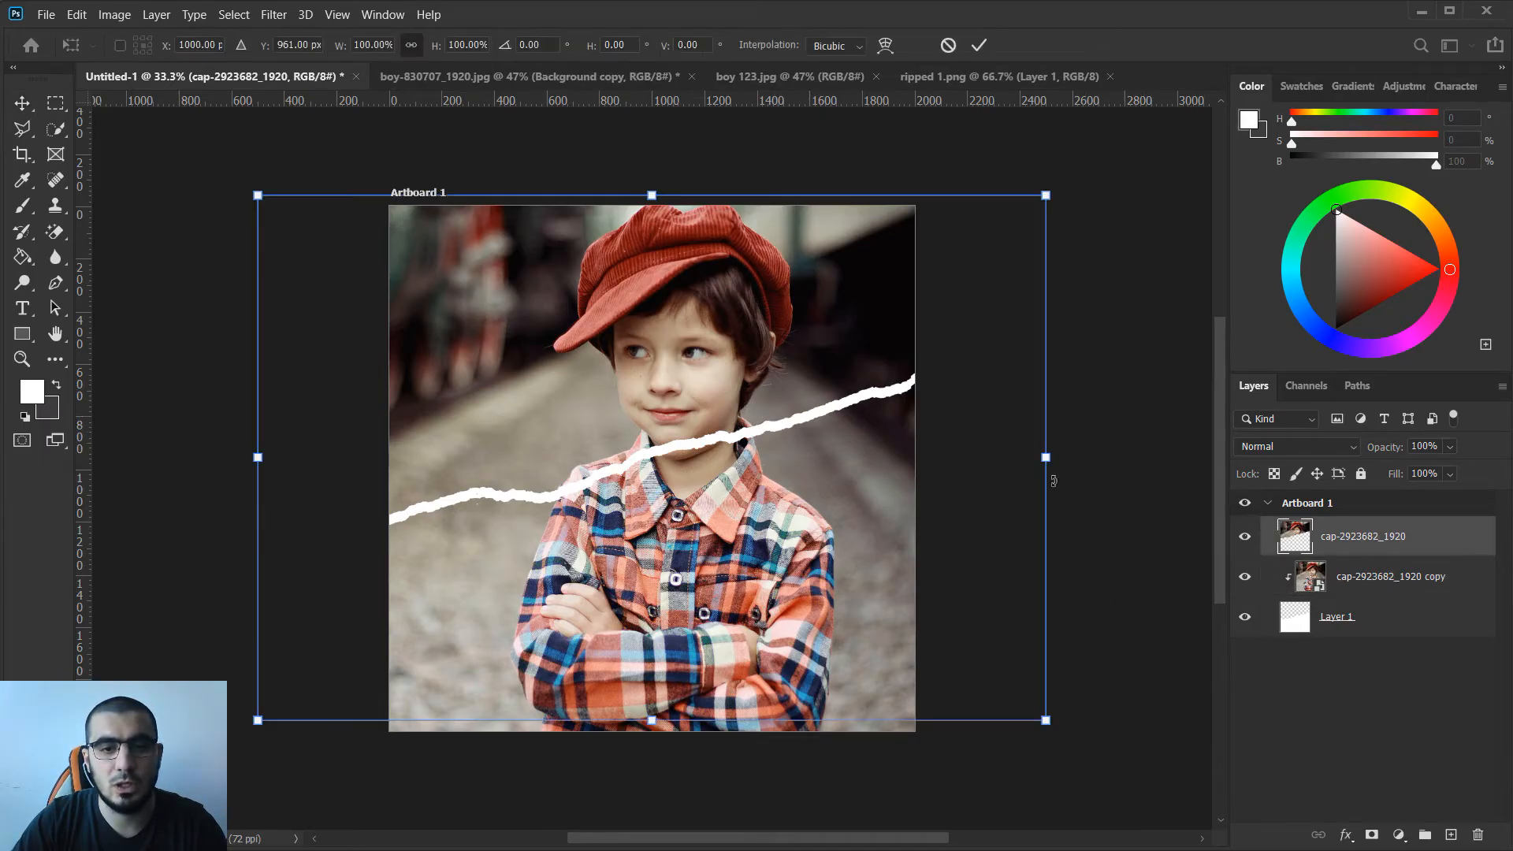
left_click(884, 45)
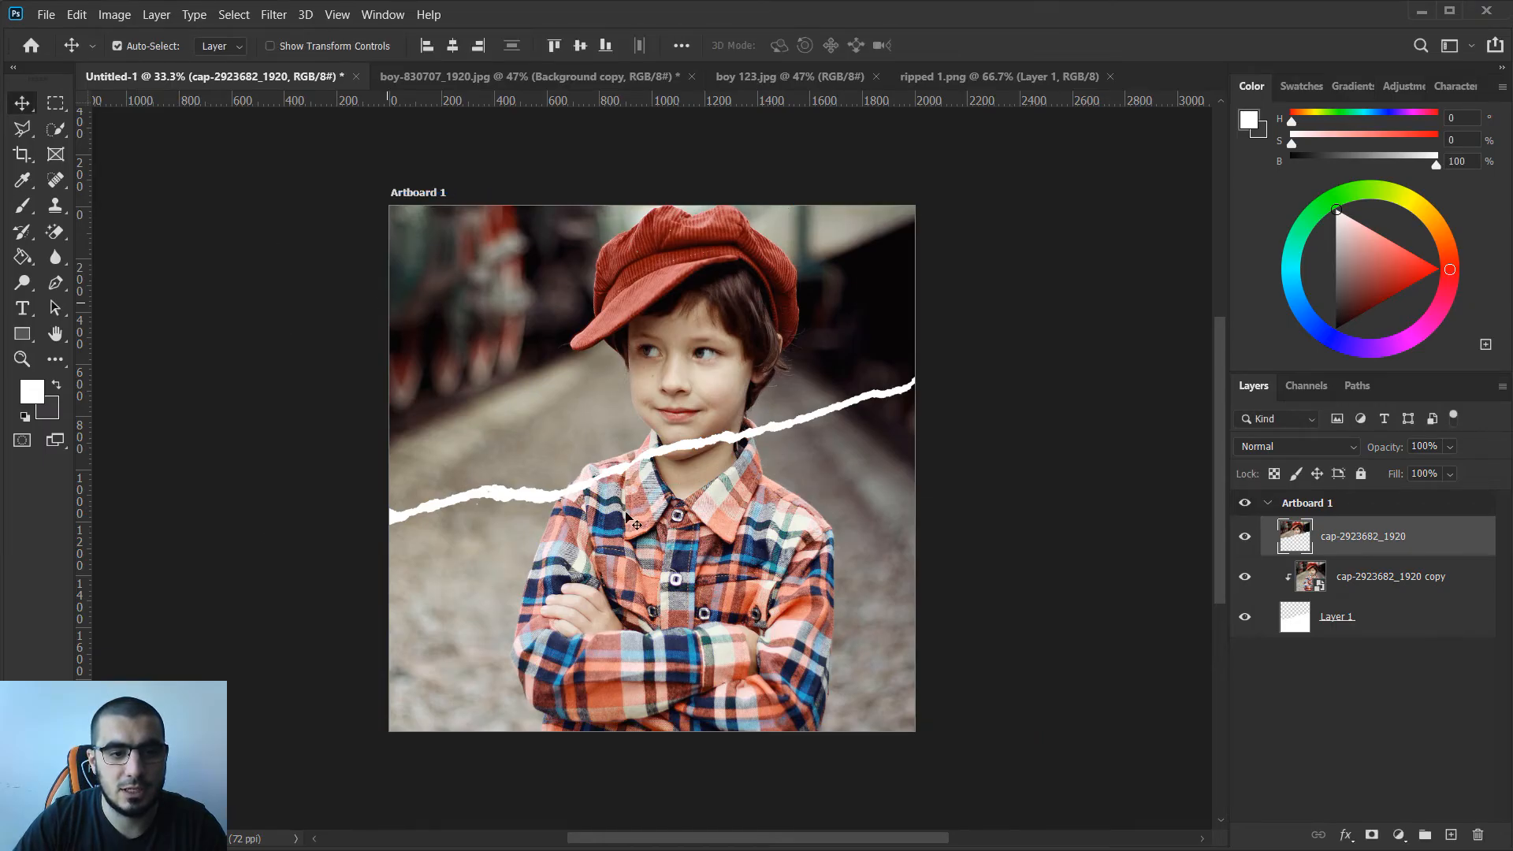
Select Layer 1 and open its Blending Options to enable Drop Shadow.
left_click(1336, 615)
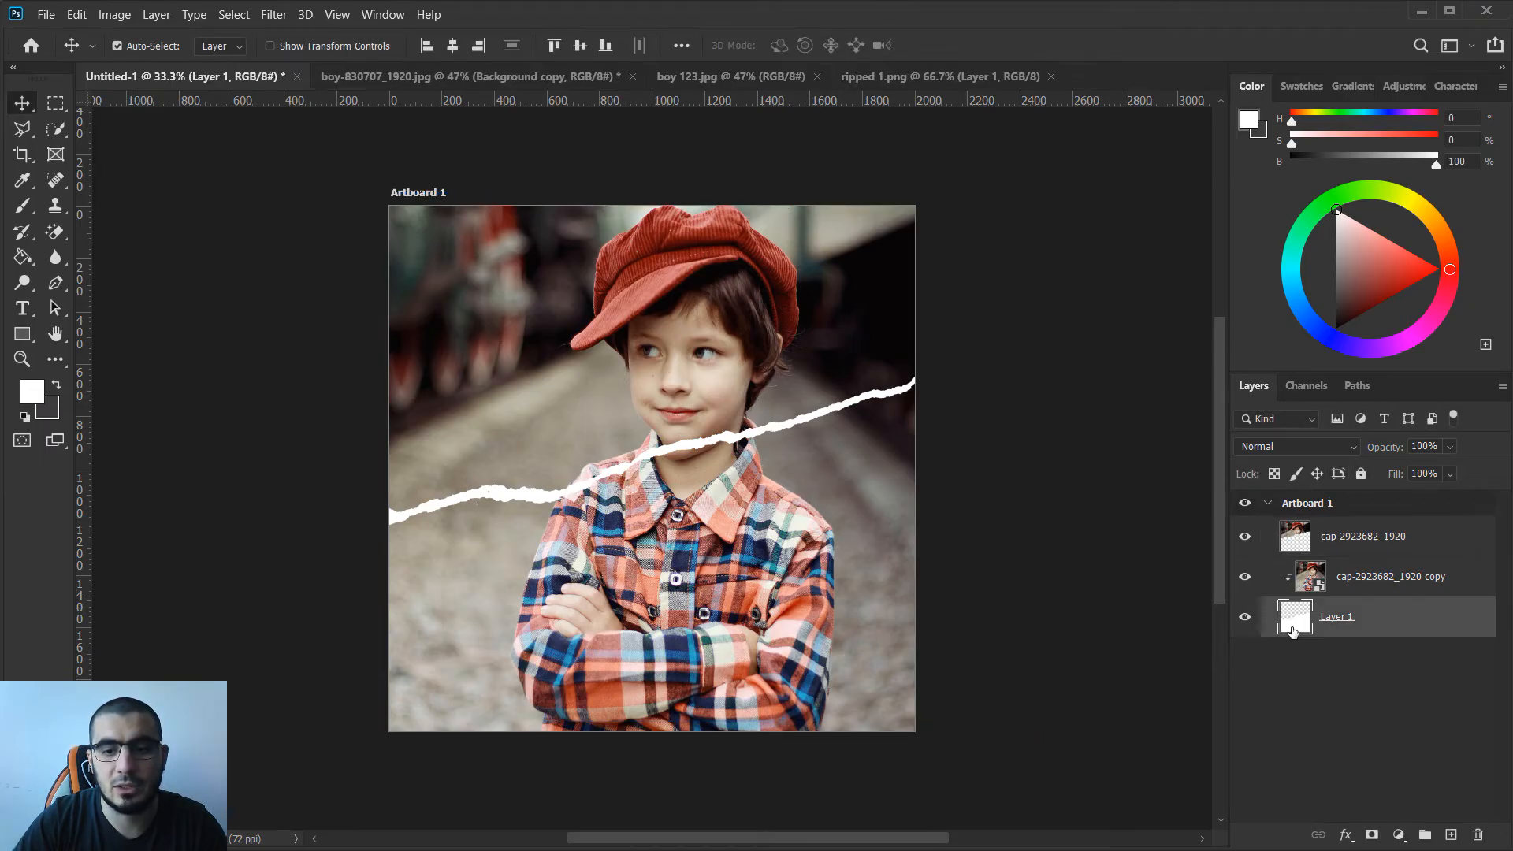
right_click(1293, 617)
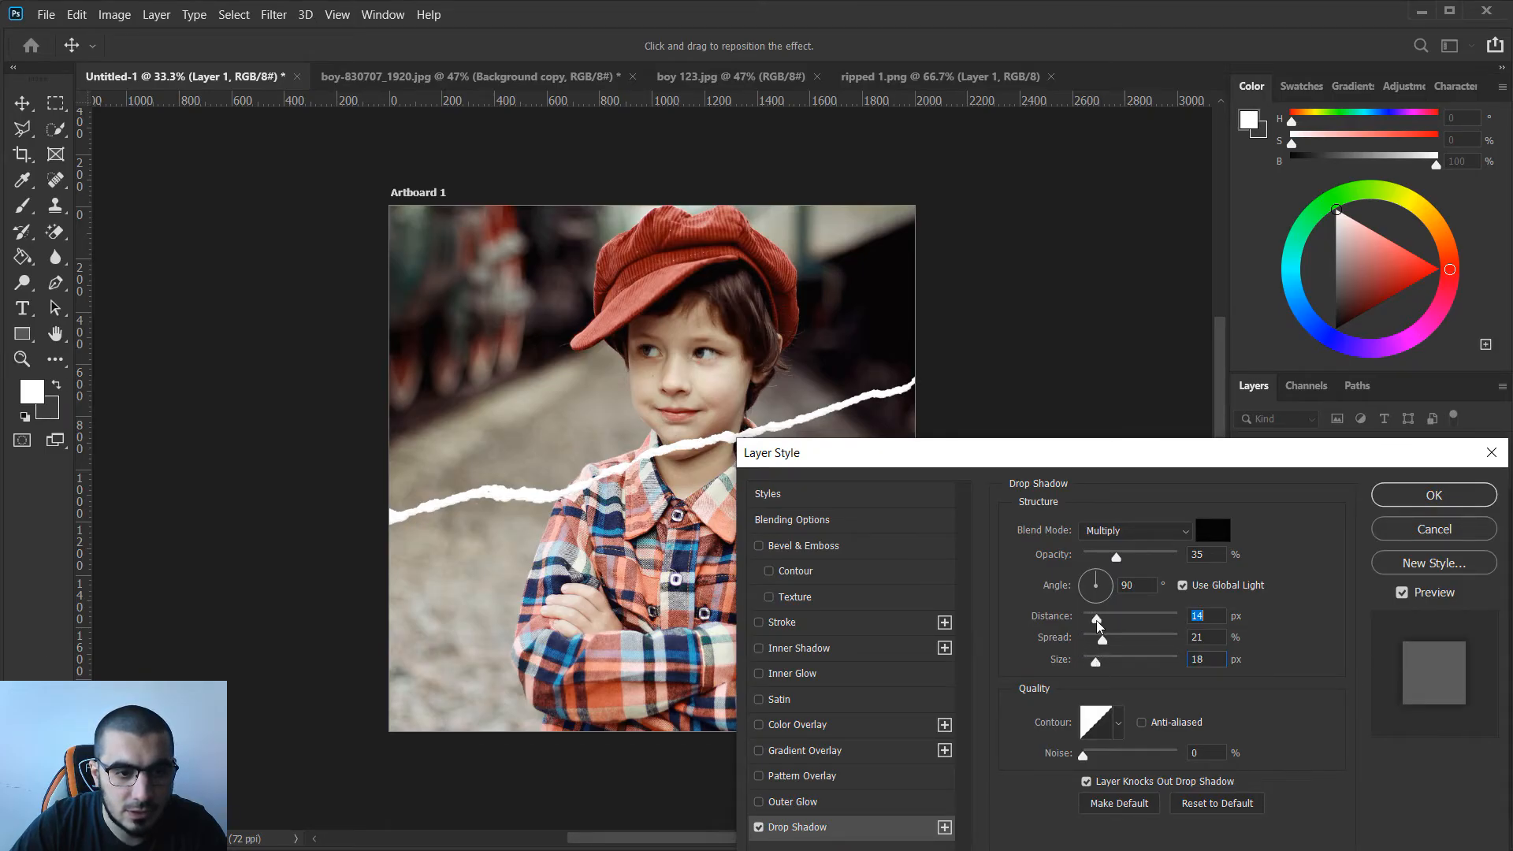
Set the drop shadow to distance 0, spread 28 and size 13, then apply it.
left_click_drag(1102, 619, 1085, 620)
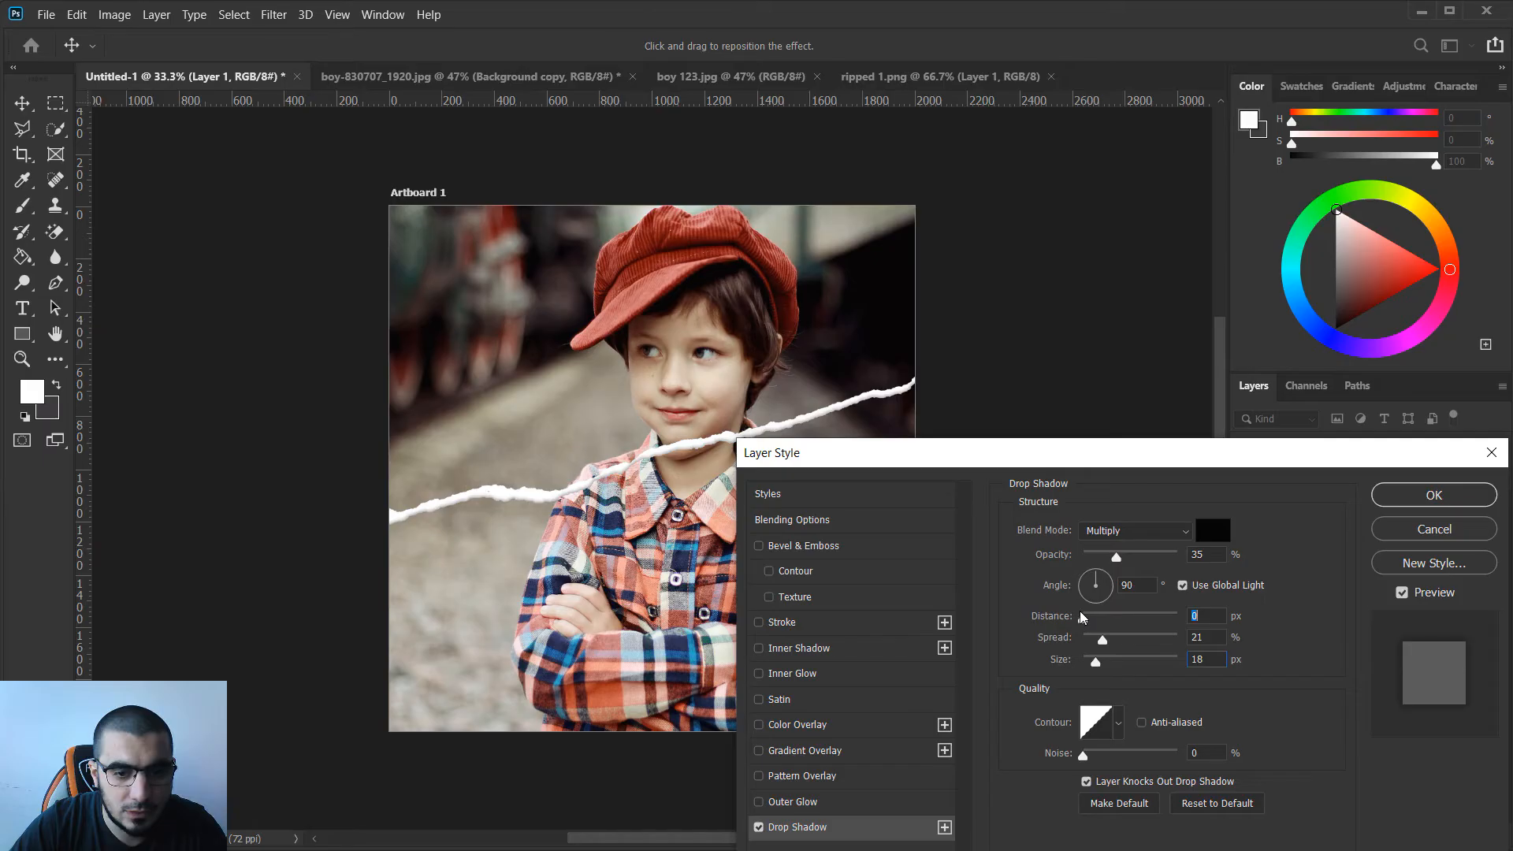
left_click_drag(1103, 637, 1117, 638)
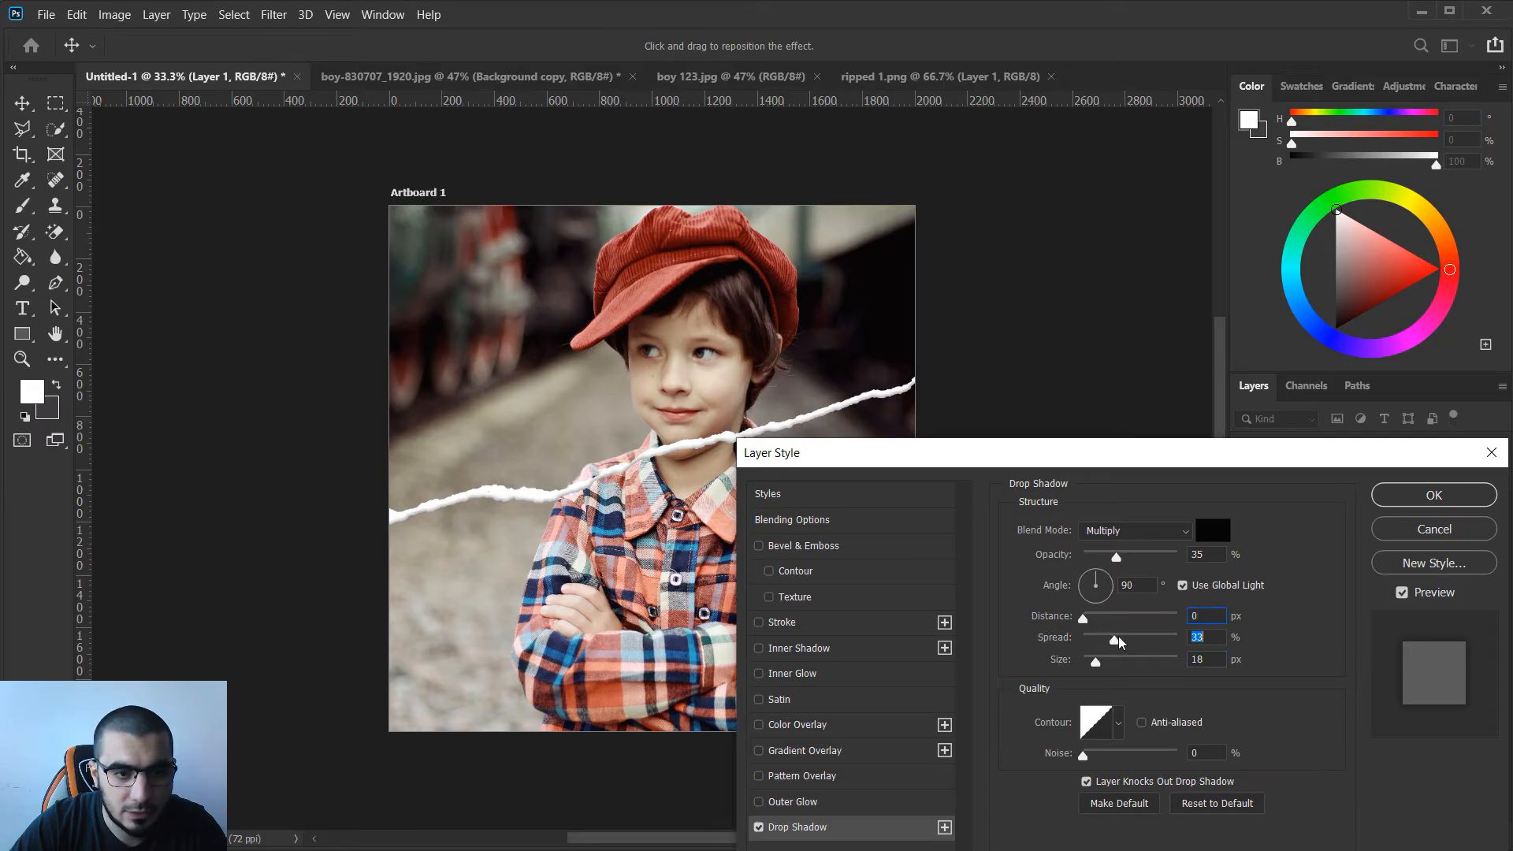
left_click_drag(1114, 637, 1127, 637)
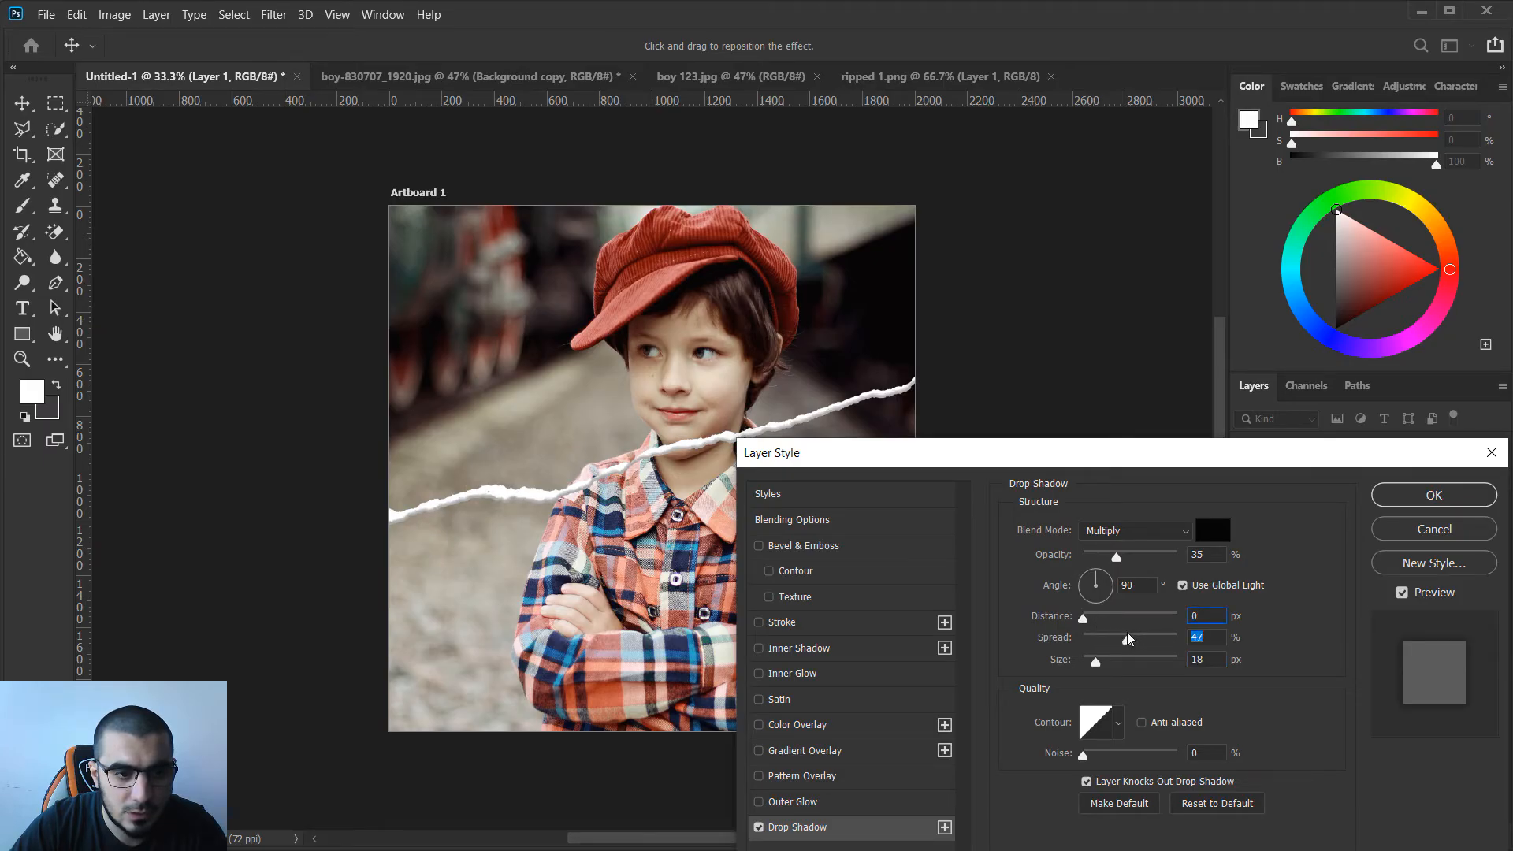
left_click_drag(1127, 636, 1118, 637)
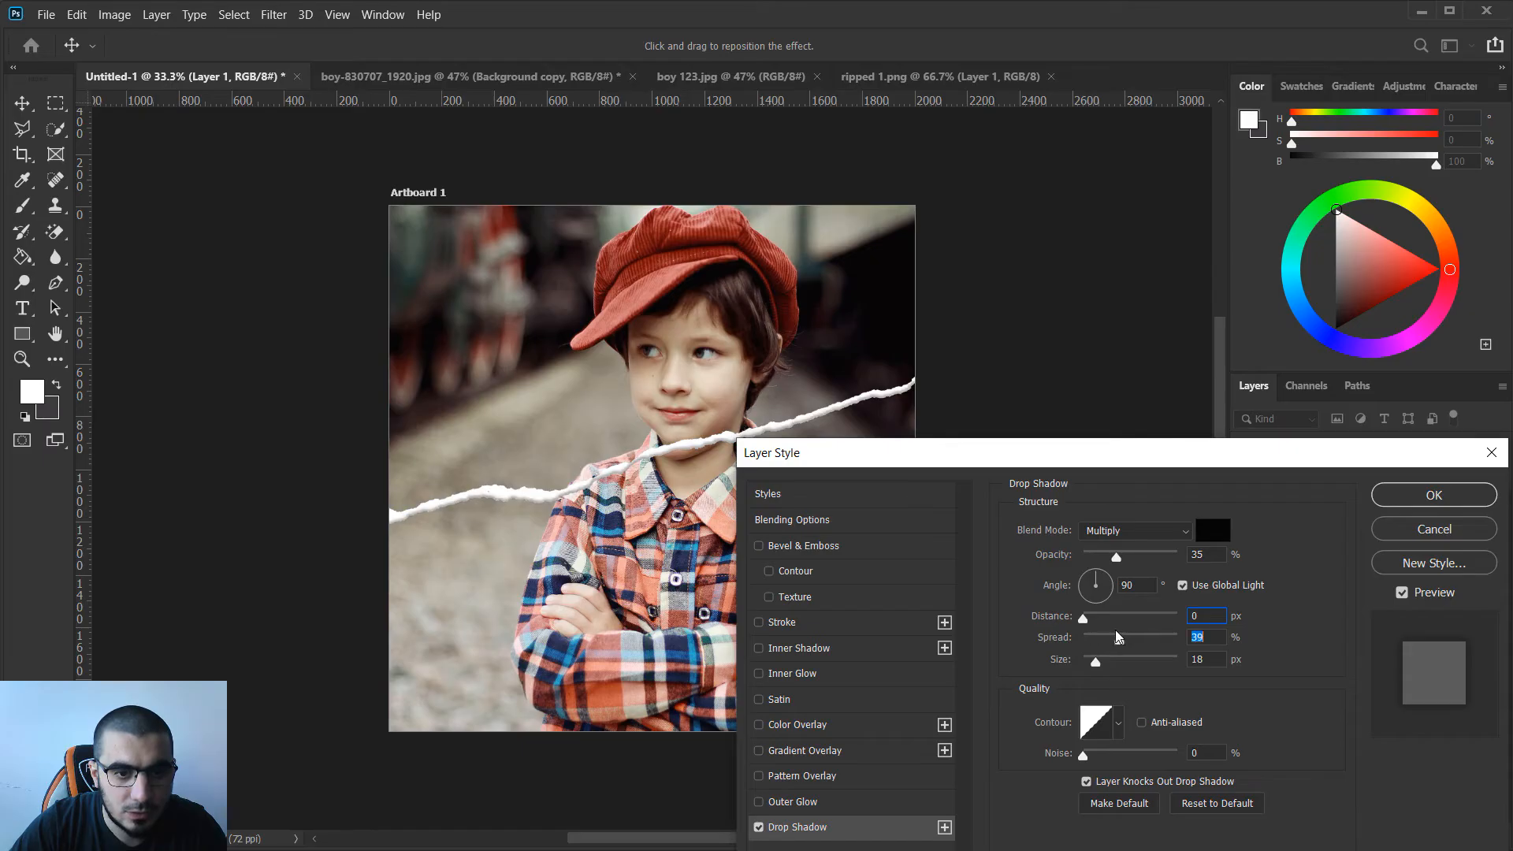
left_click_drag(1116, 637, 1108, 637)
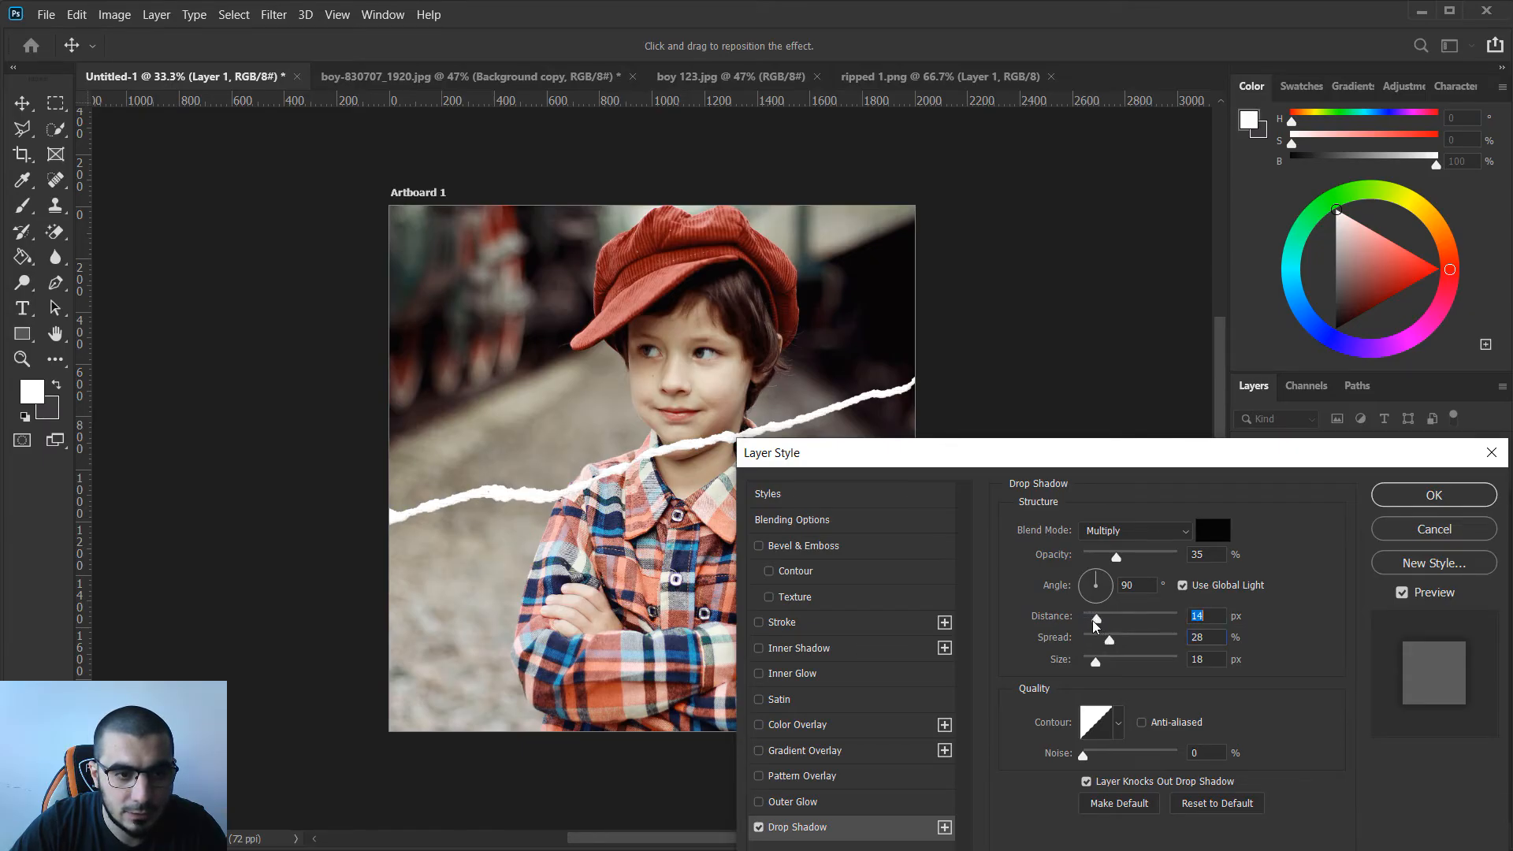
left_click_drag(1095, 615, 1134, 615)
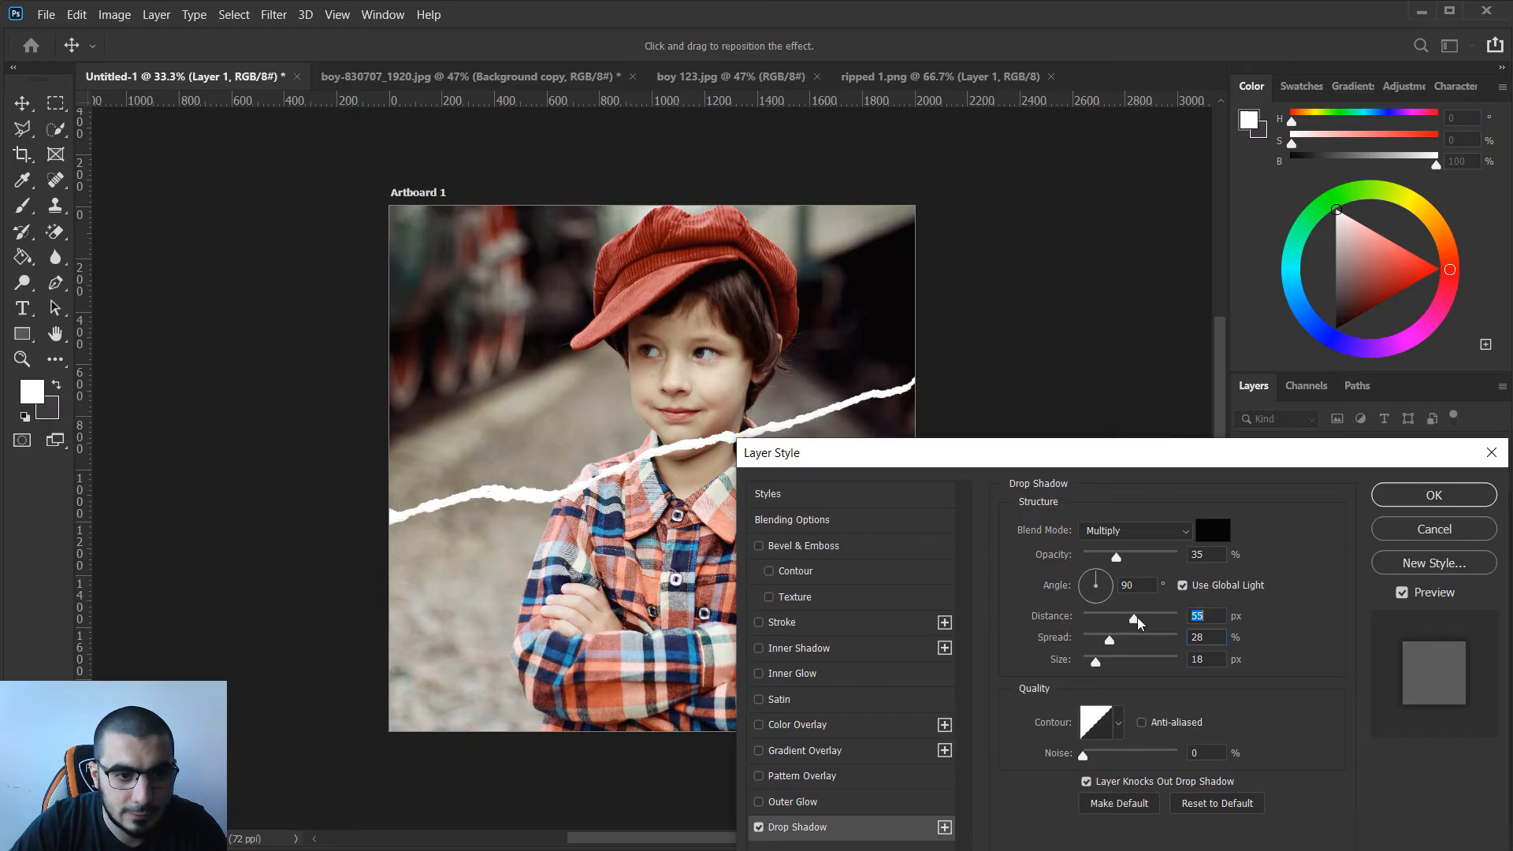
left_click_drag(1136, 616, 1080, 616)
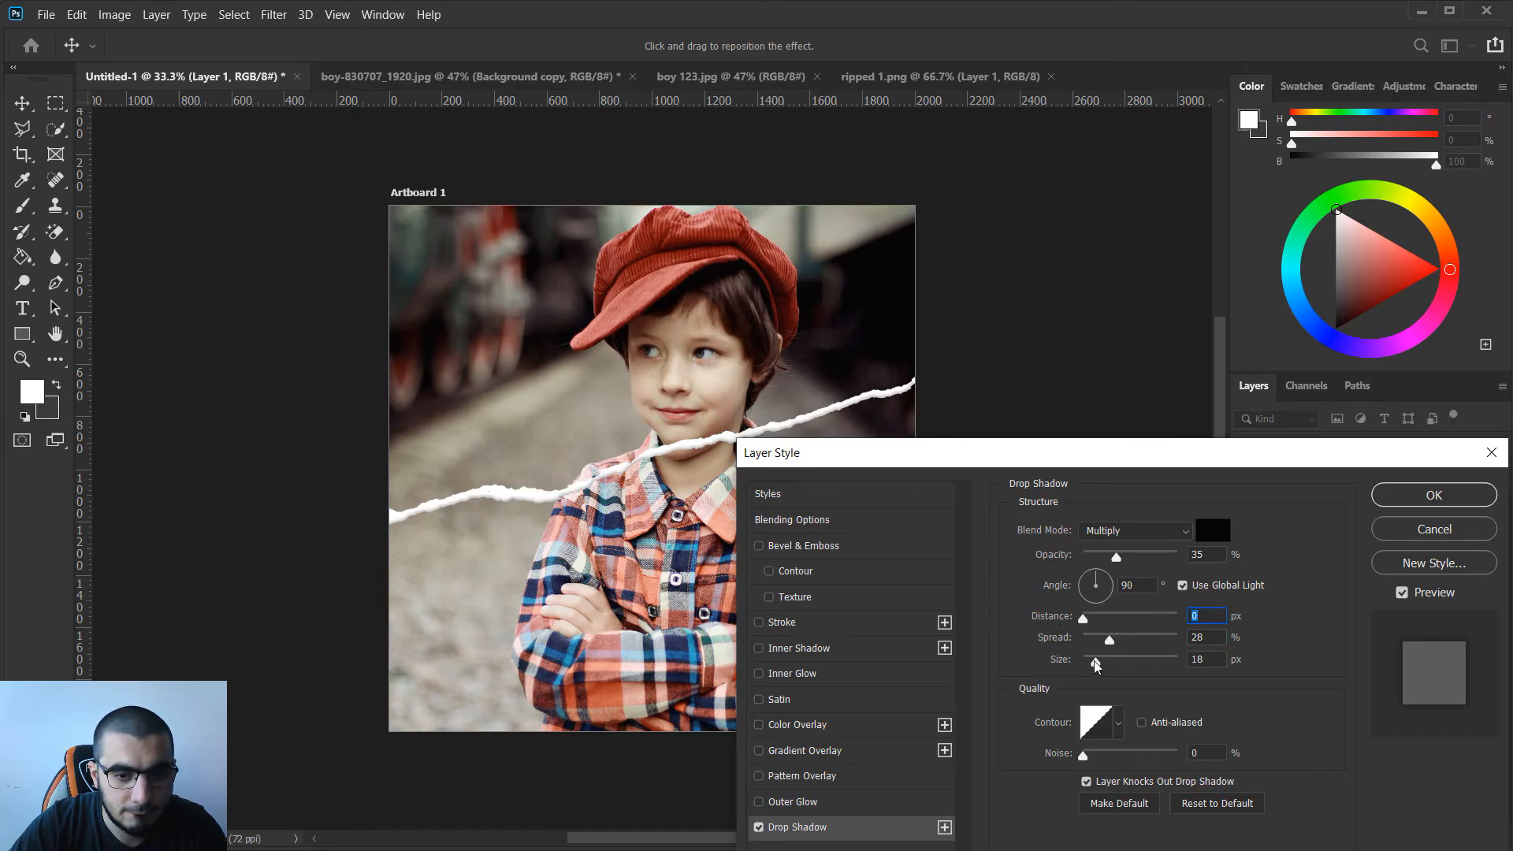
left_click_drag(1096, 659, 1109, 659)
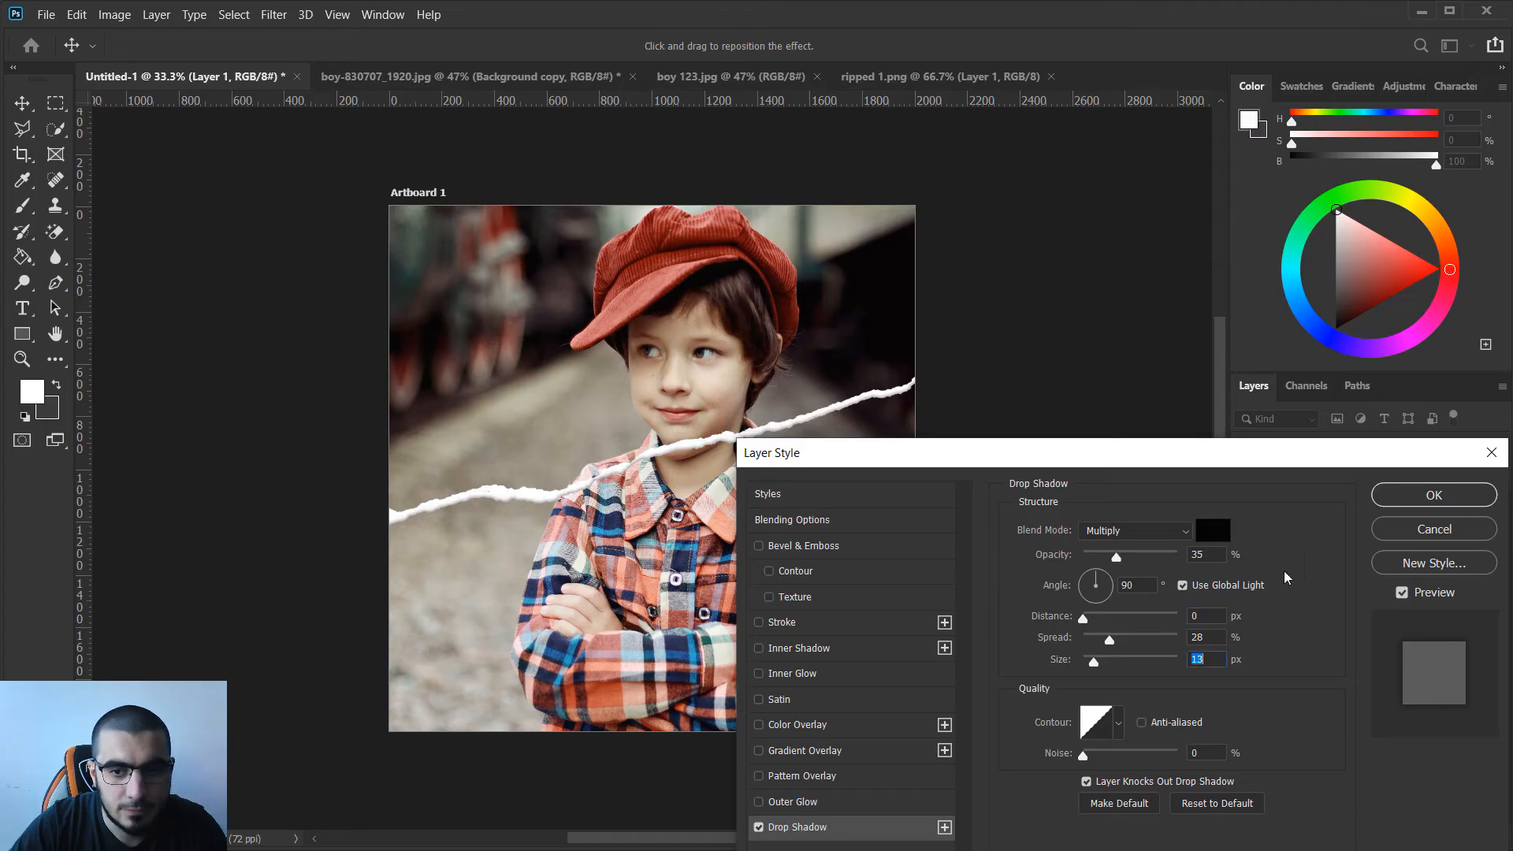
left_click(1433, 495)
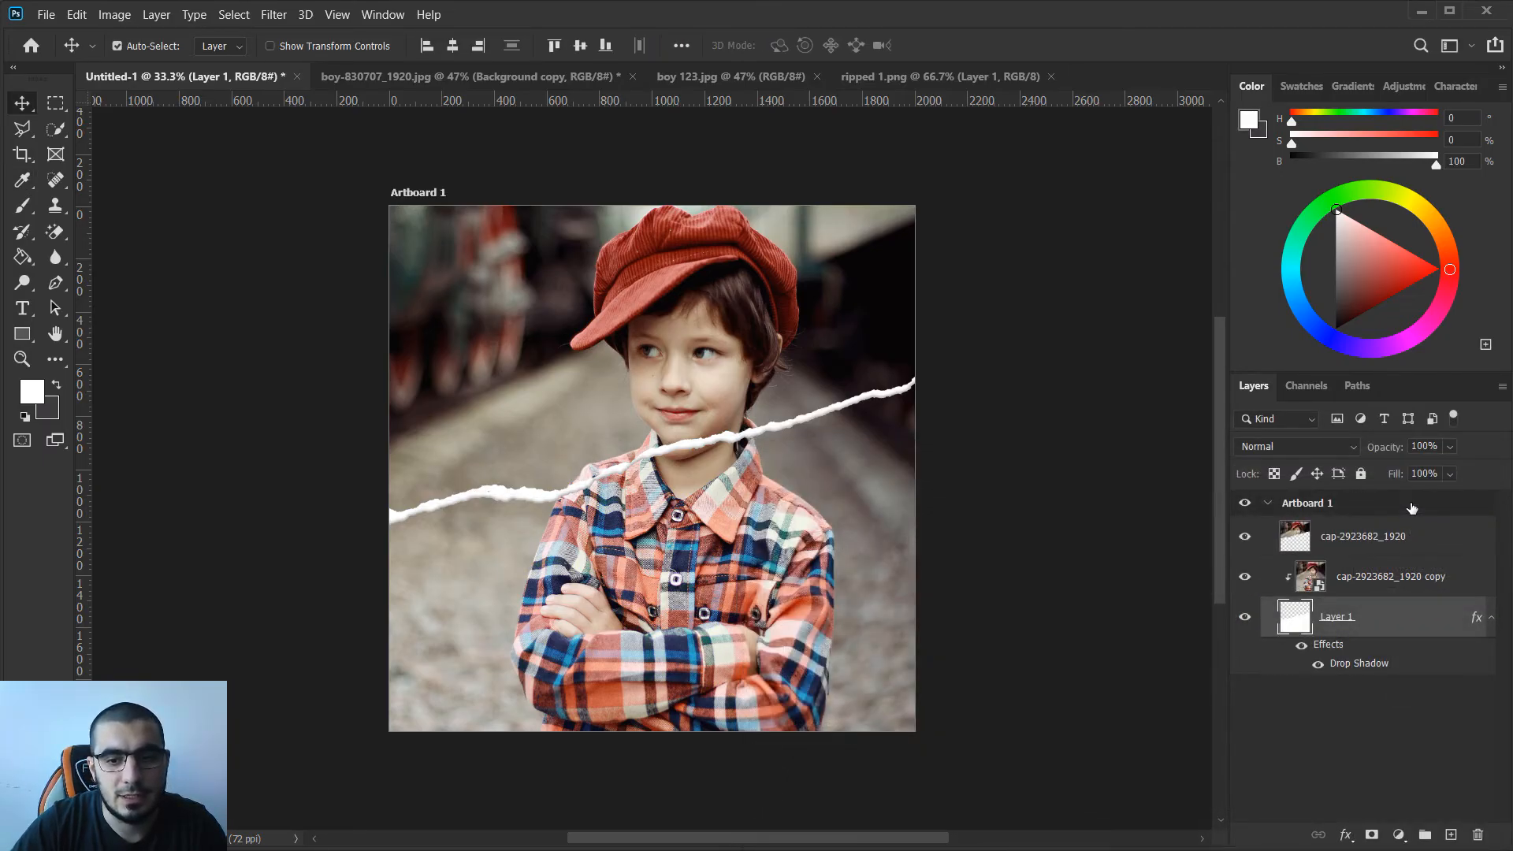
Apply Filter Gallery Texture > Grain at intensity 26 to the top photo layer.
left_click(1363, 536)
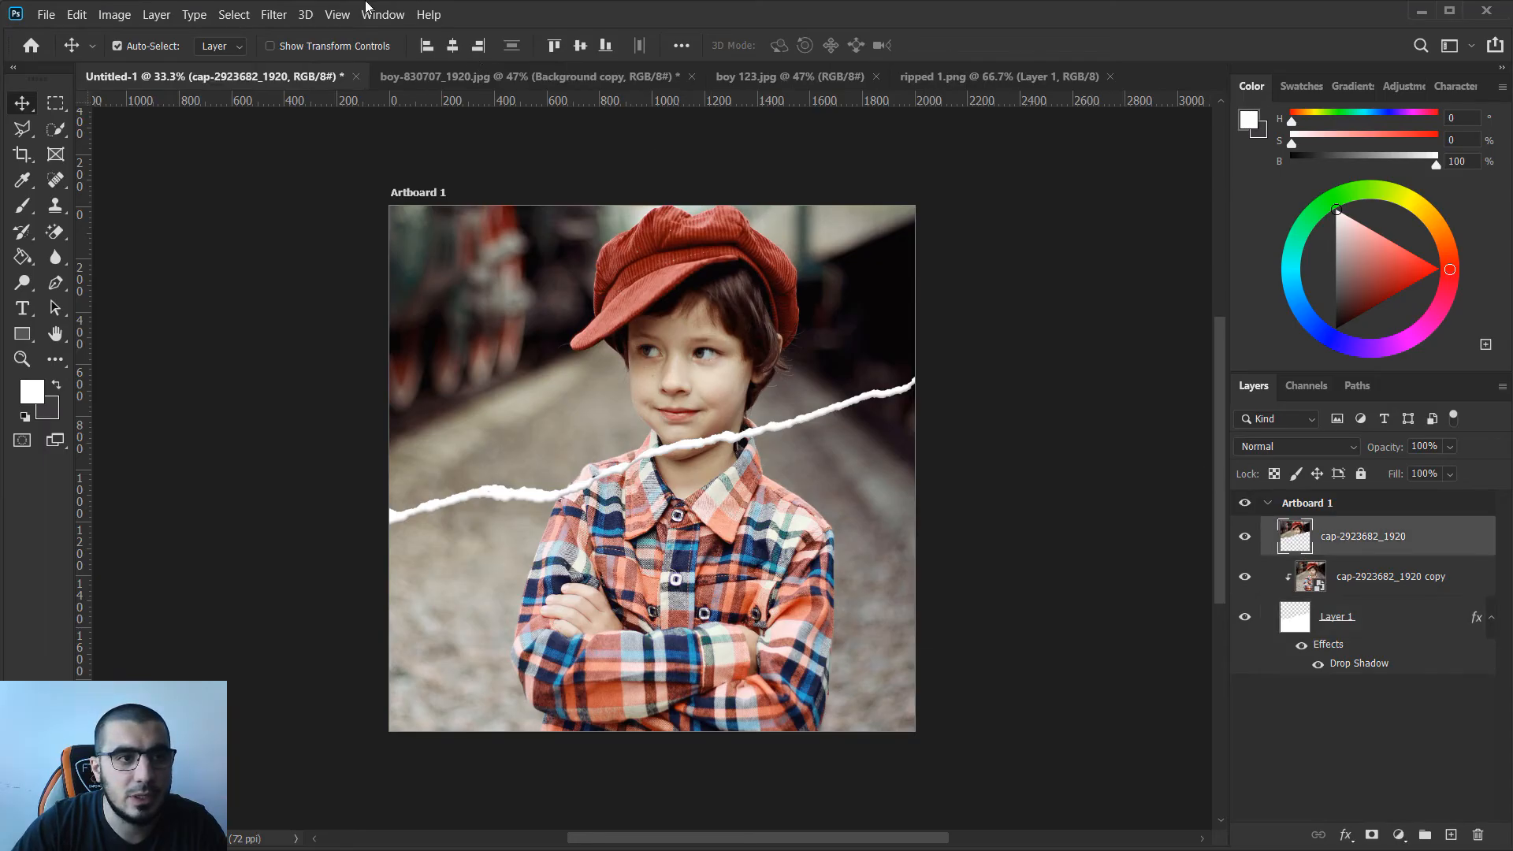
left_click(273, 14)
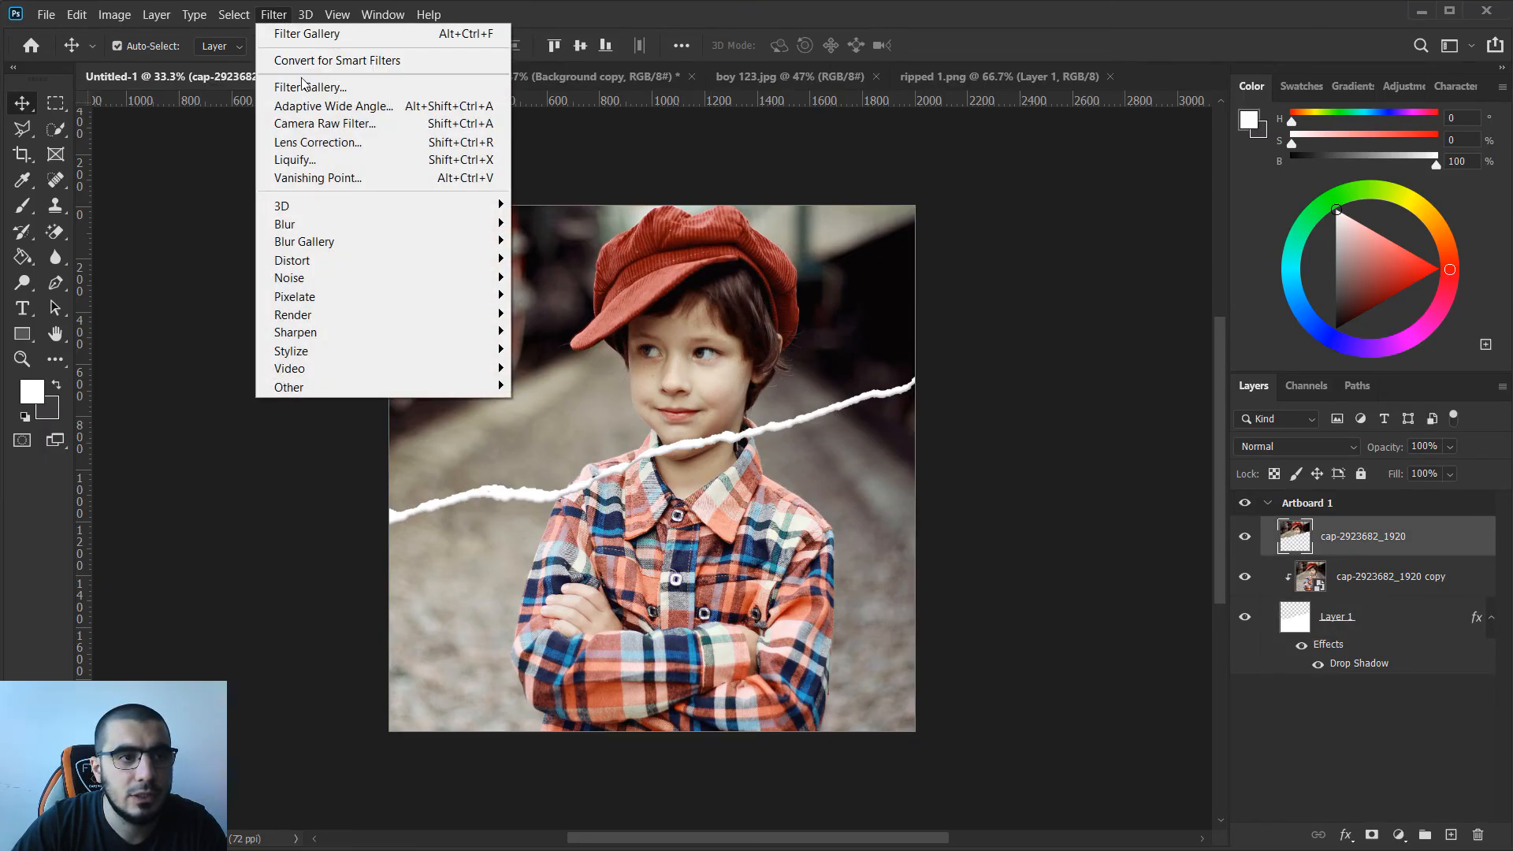
left_click(310, 86)
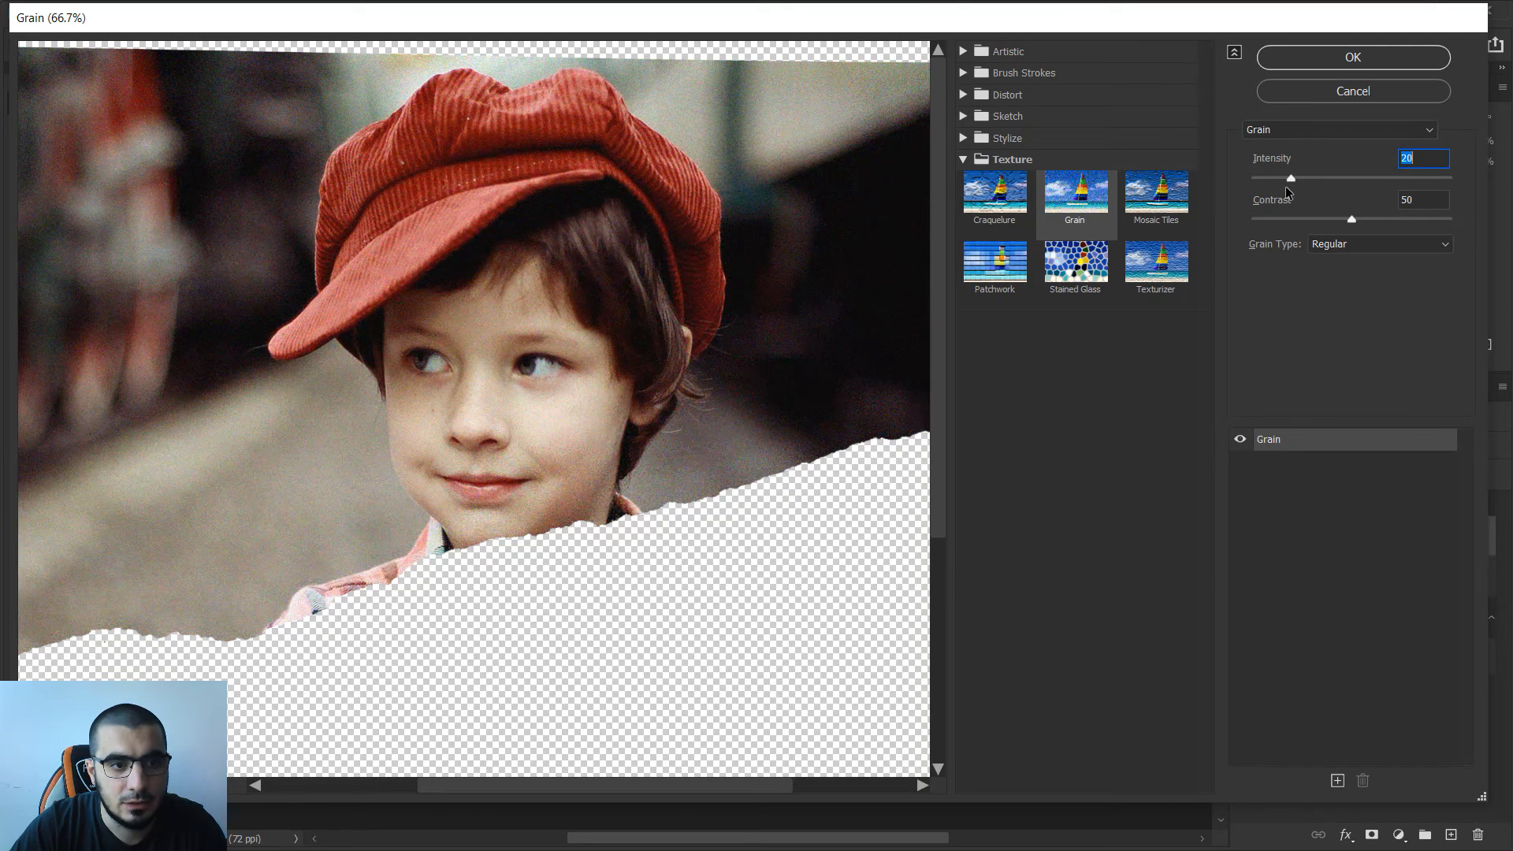
left_click_drag(1291, 179, 1252, 179)
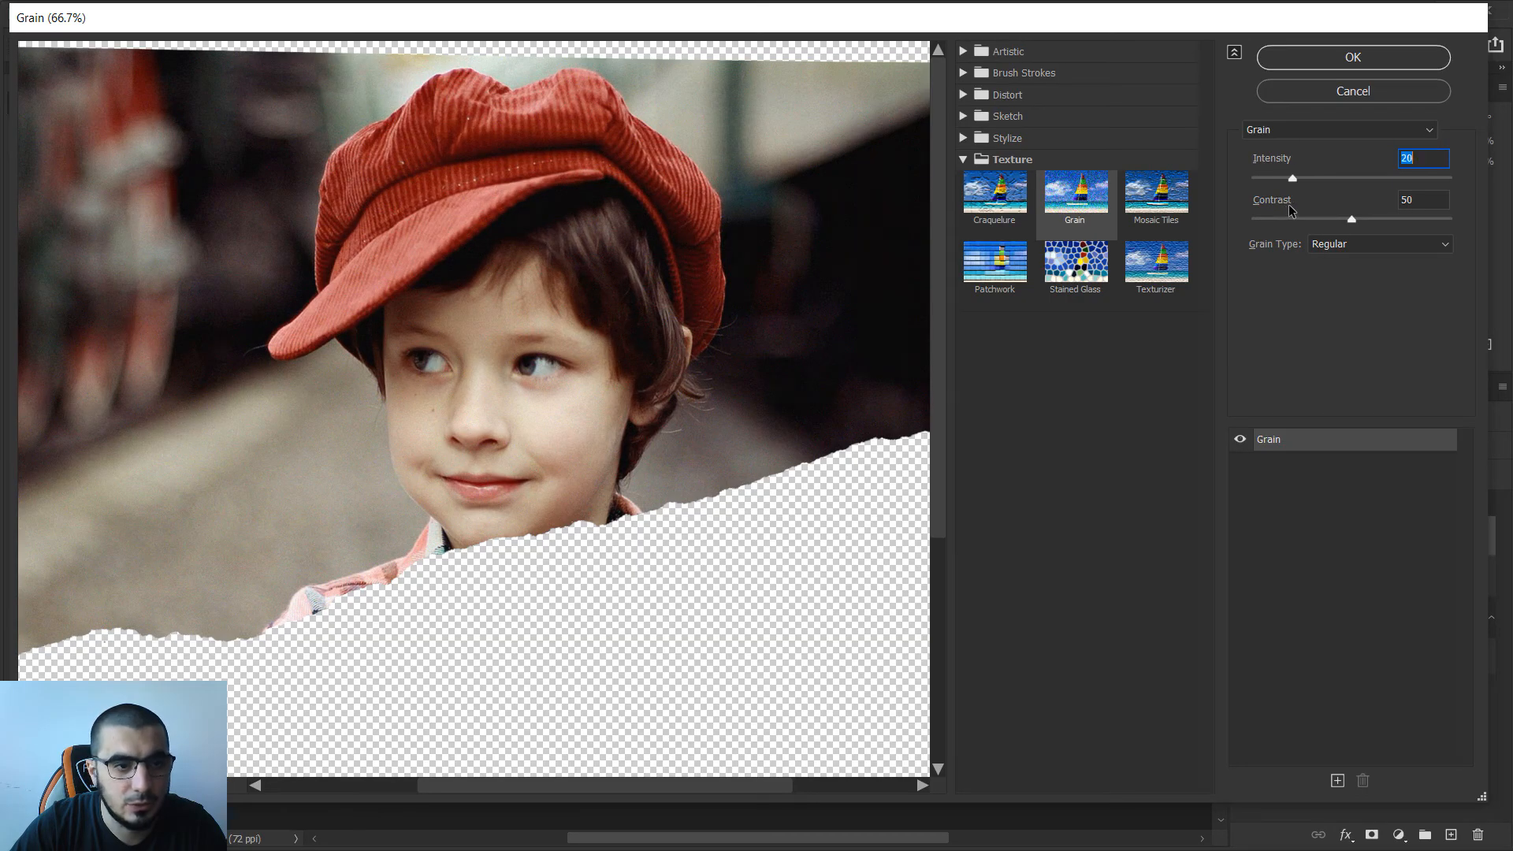
left_click_drag(1293, 177, 1302, 178)
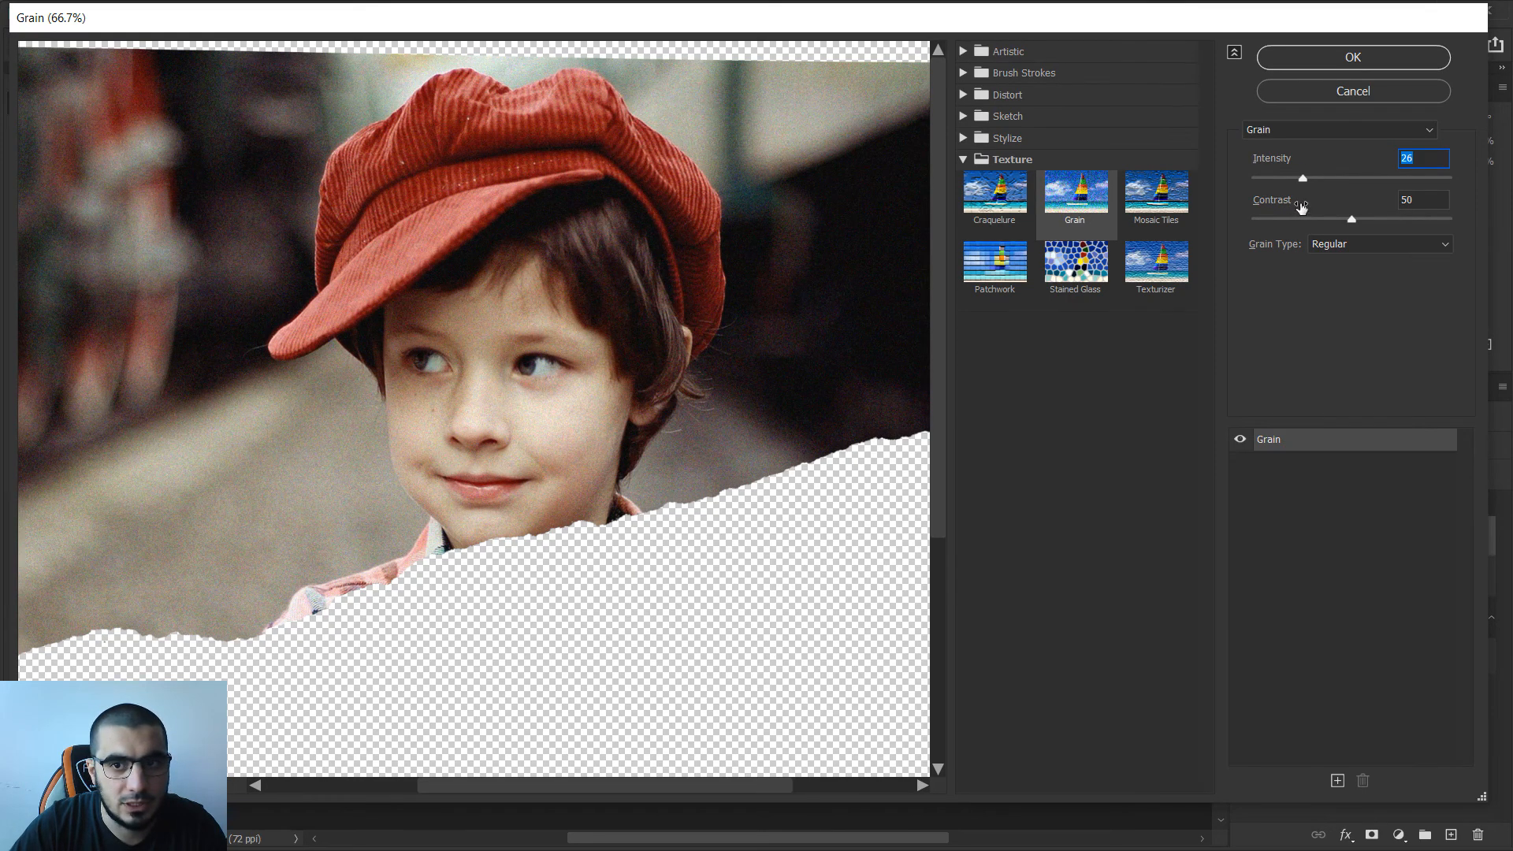
left_click(1352, 57)
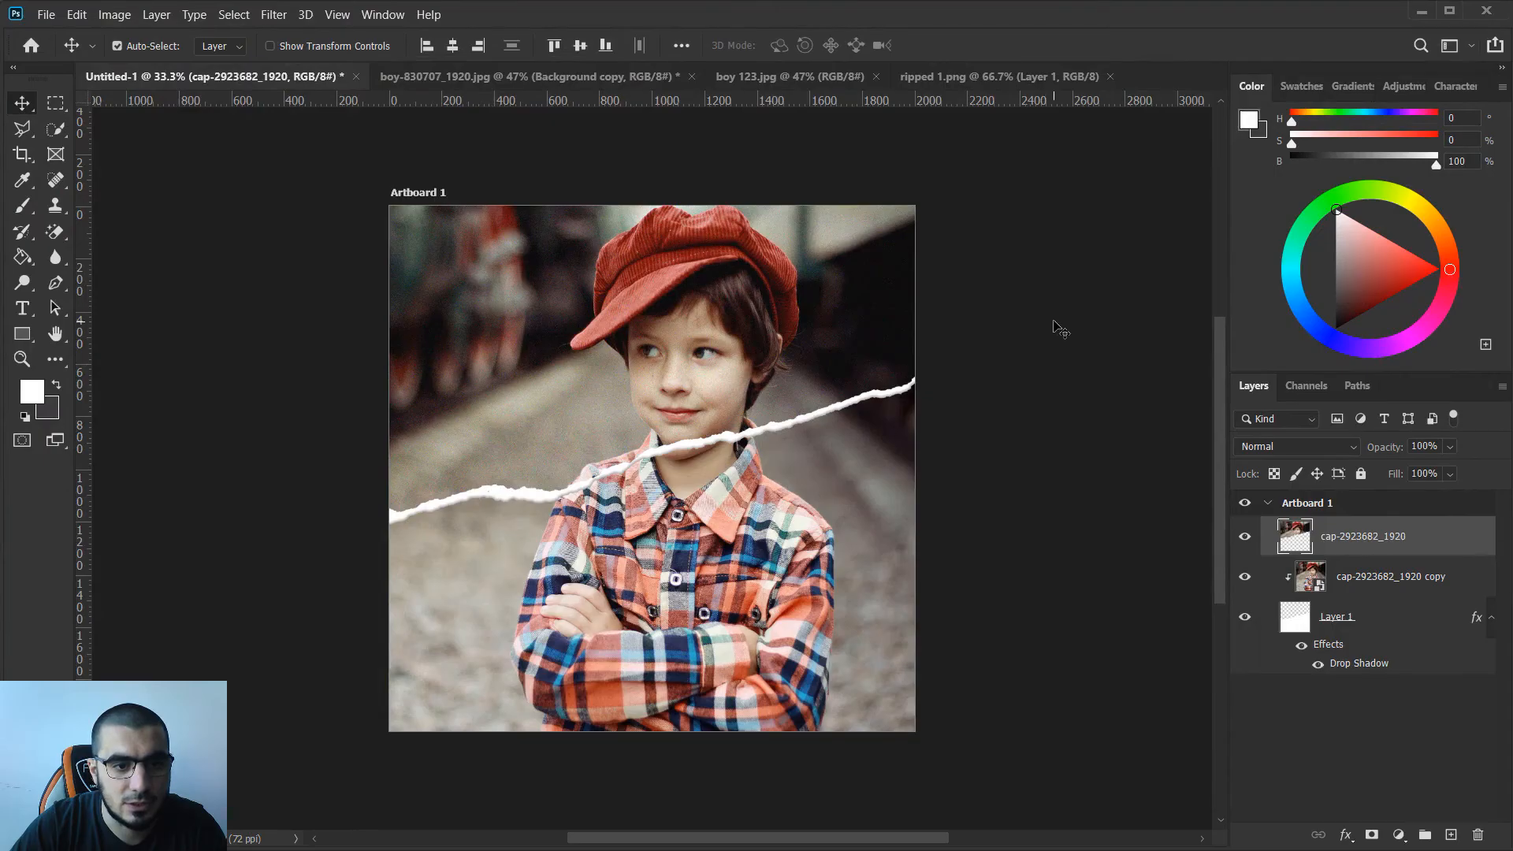
mouse_move(701, 347)
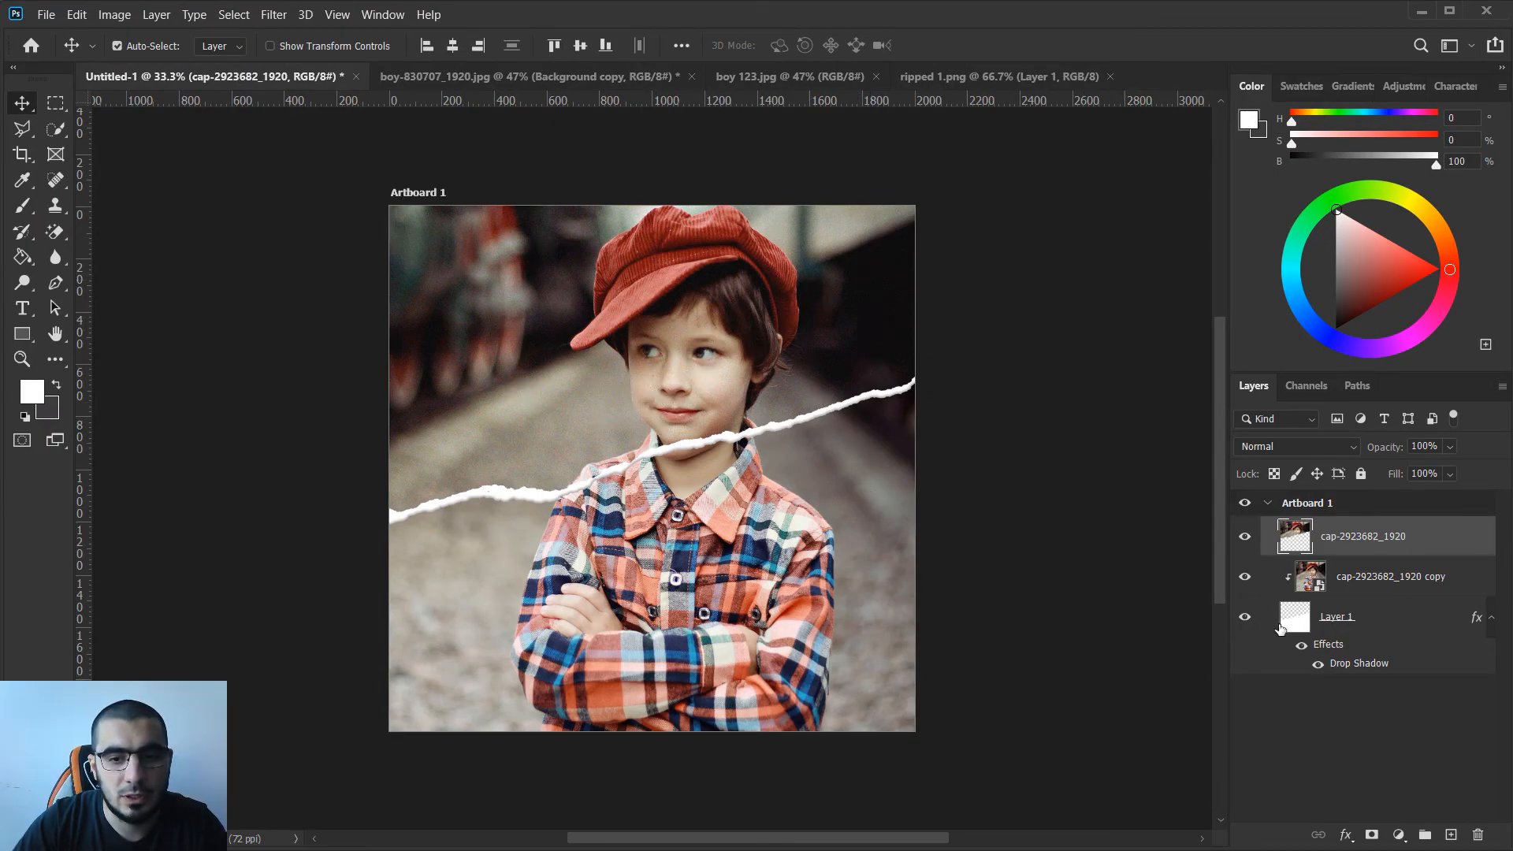
Reapply the Grain filter at intensity 26 to the cap copy layer.
left_click(1390, 576)
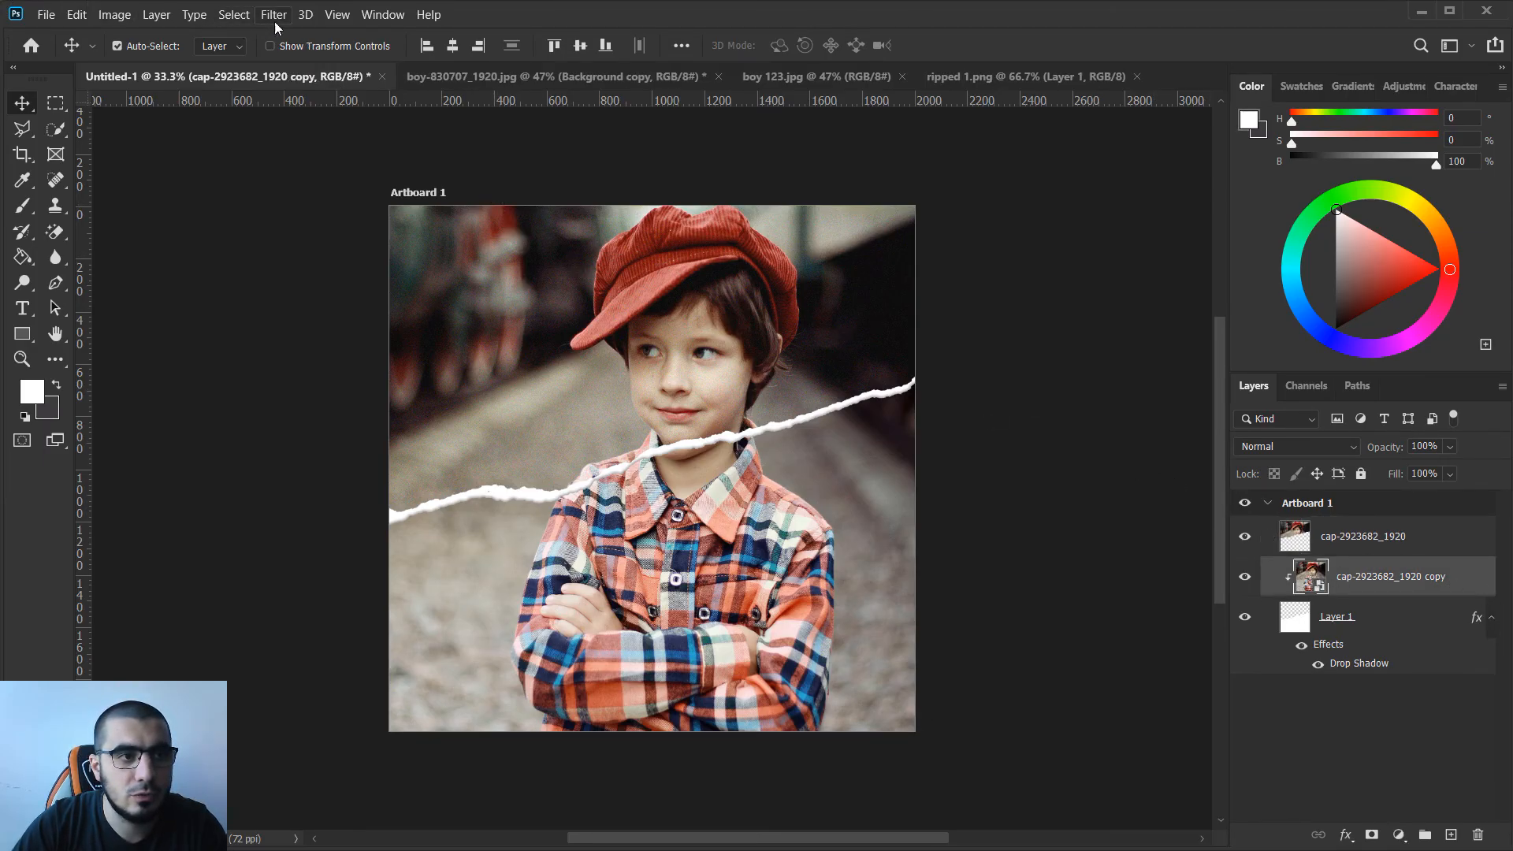
left_click(274, 14)
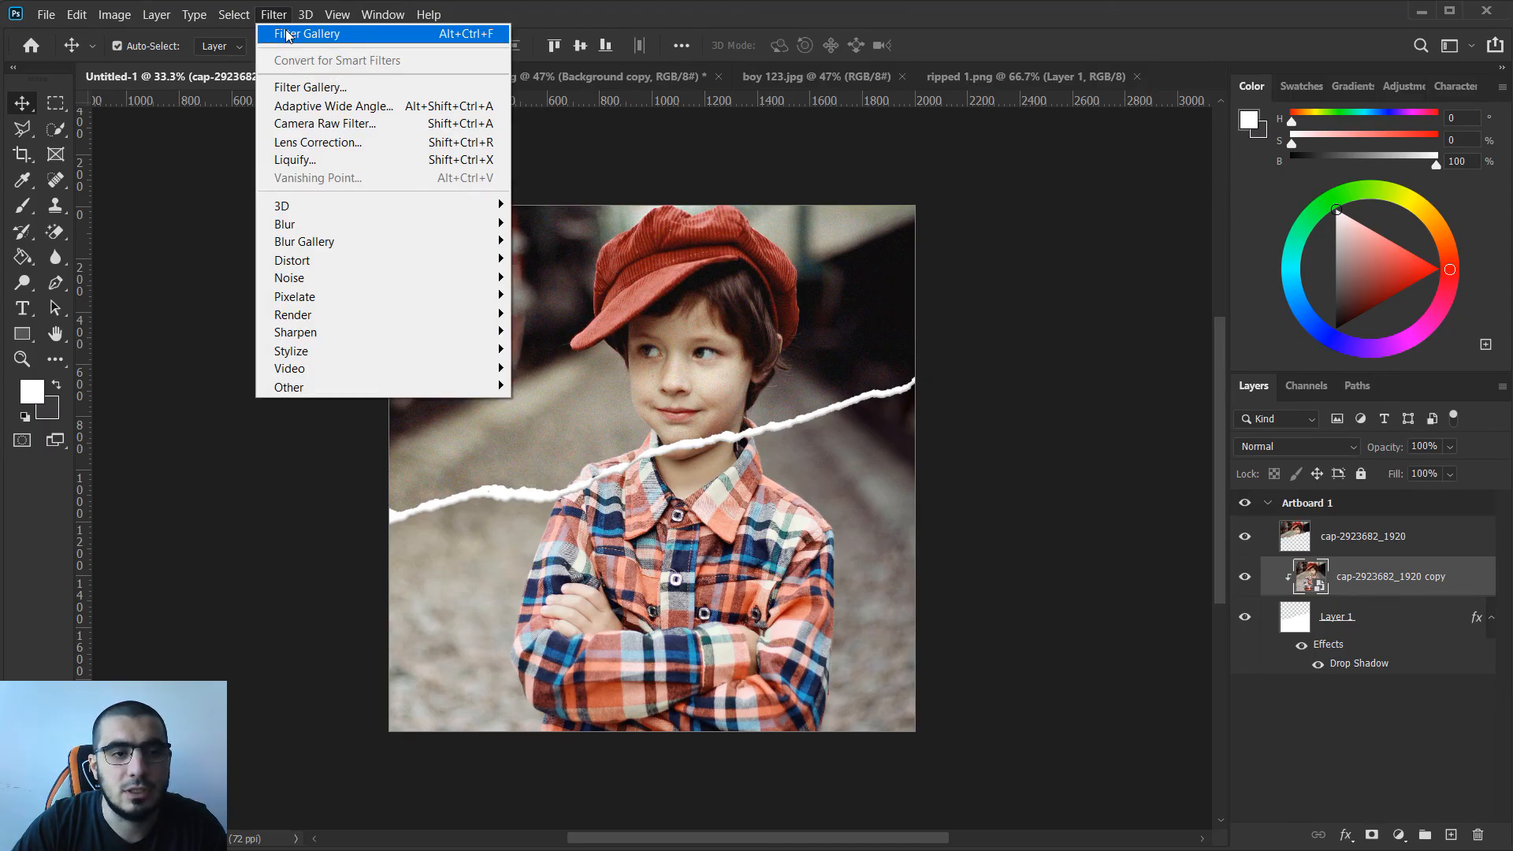
left_click(306, 34)
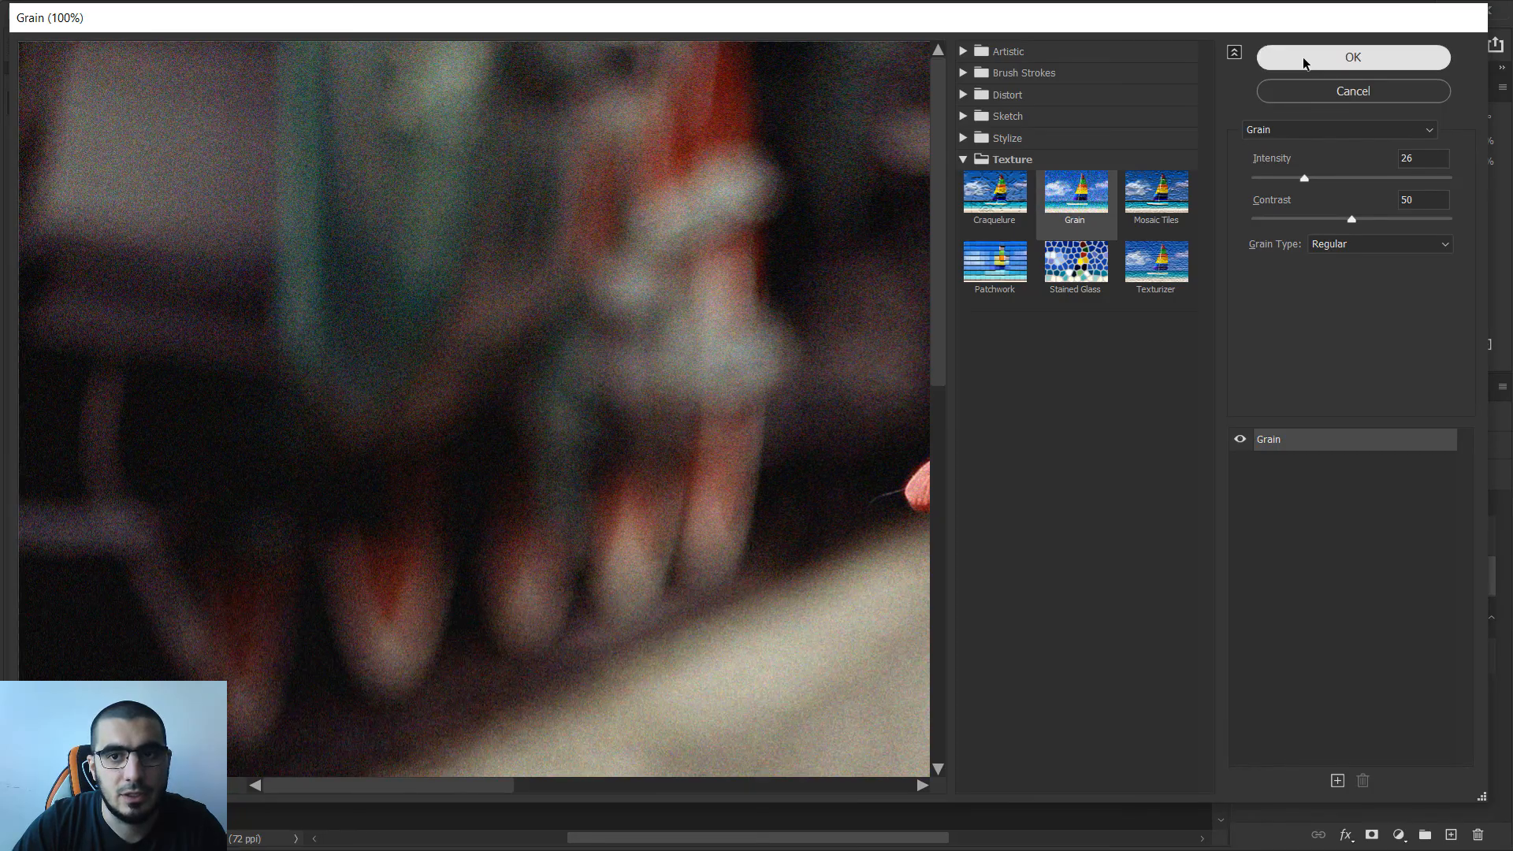
left_click(1352, 56)
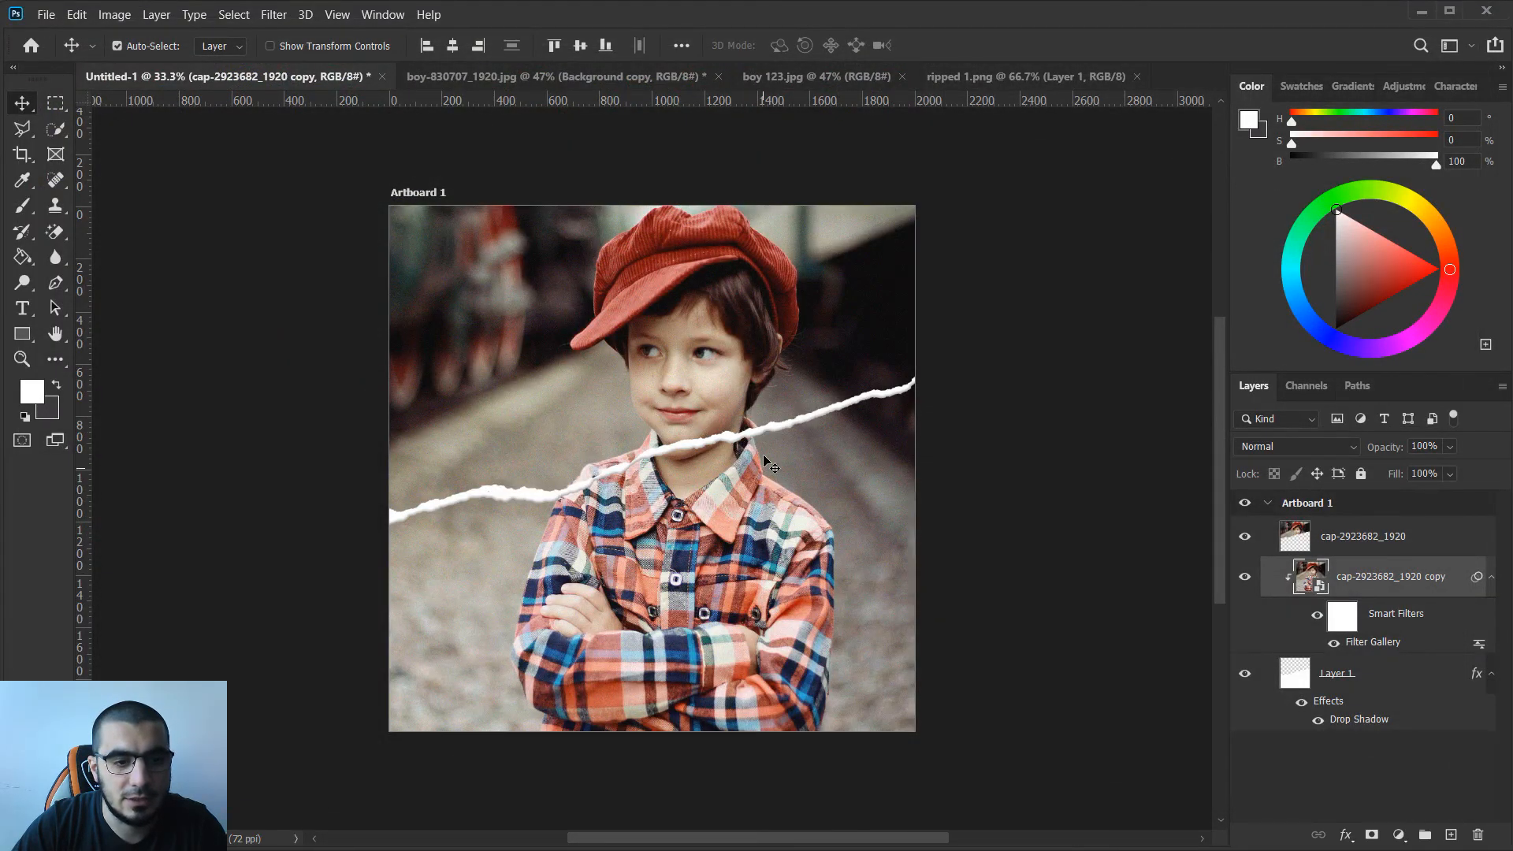
left_click(22, 360)
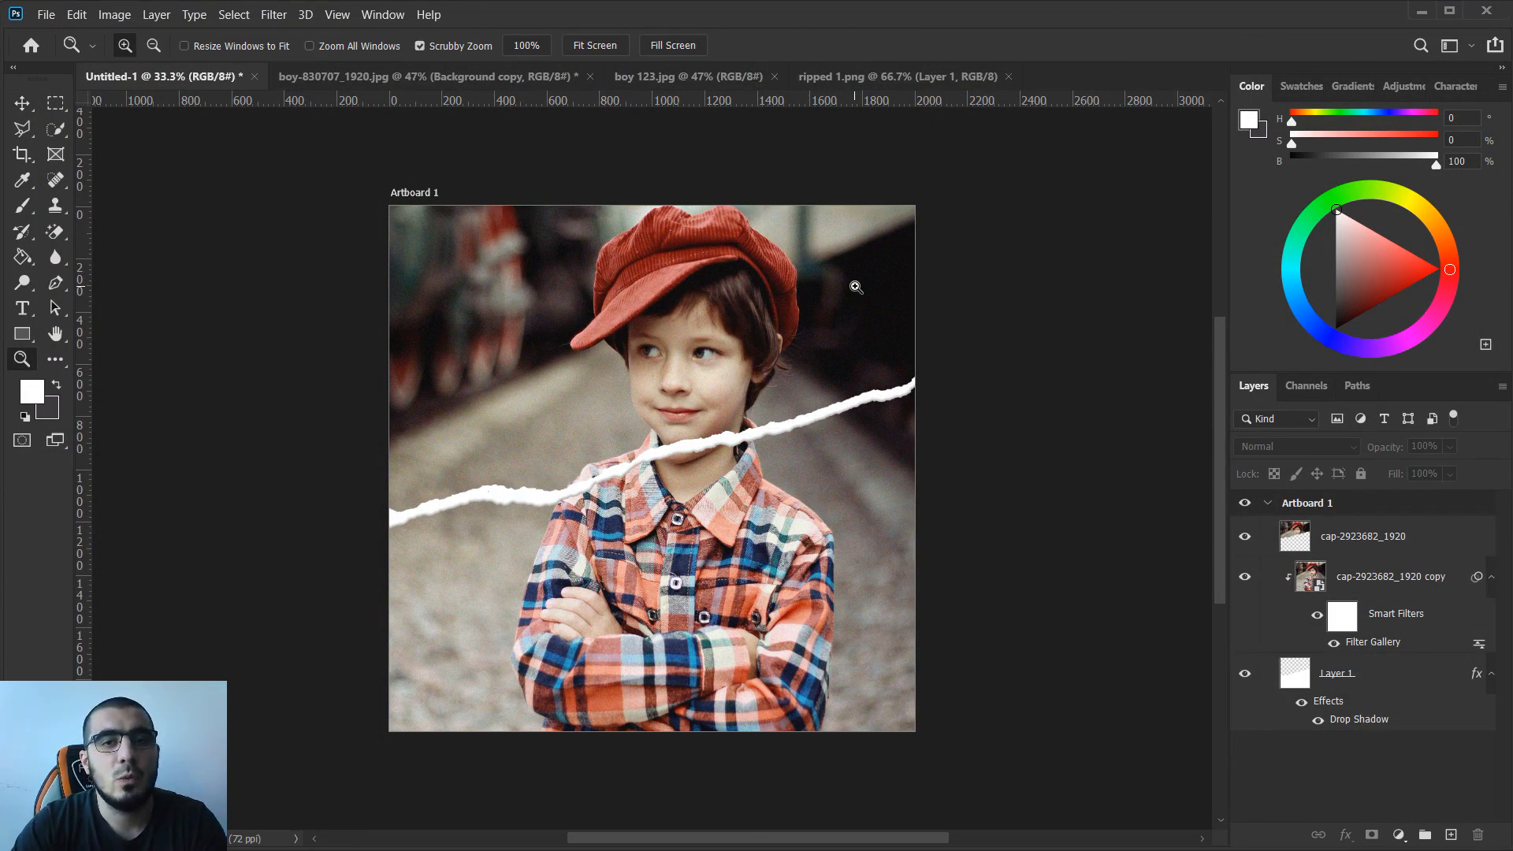